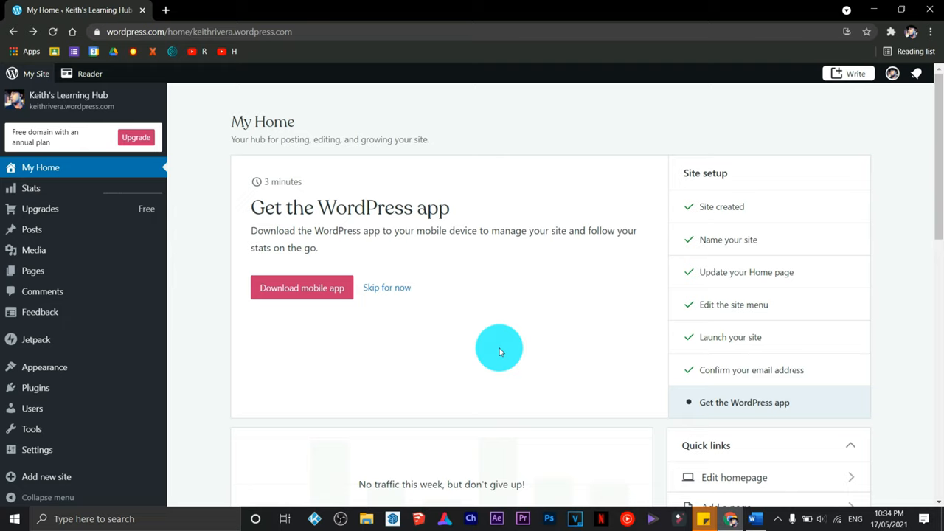
Open the Home page in the block editor and scroll through its cover and blog sections.
scroll(down, 3)
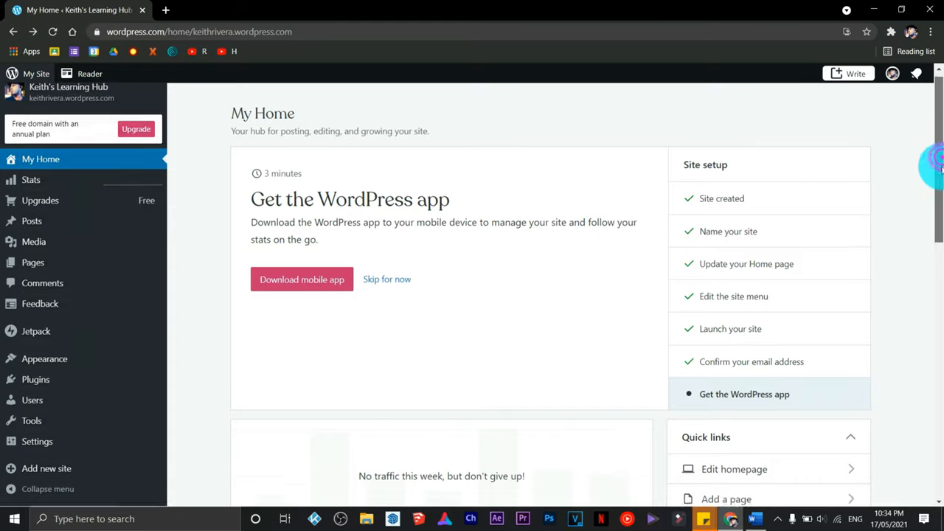
scroll(down, 3)
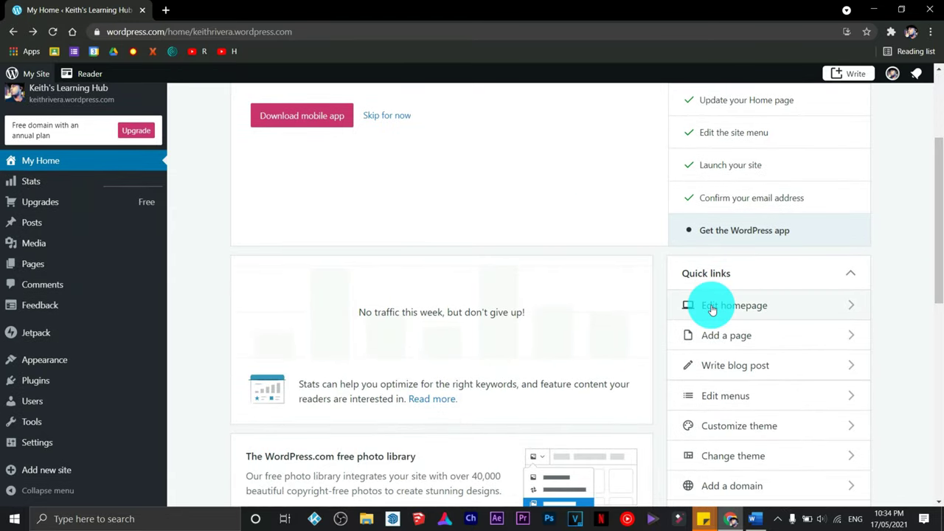
click(732, 305)
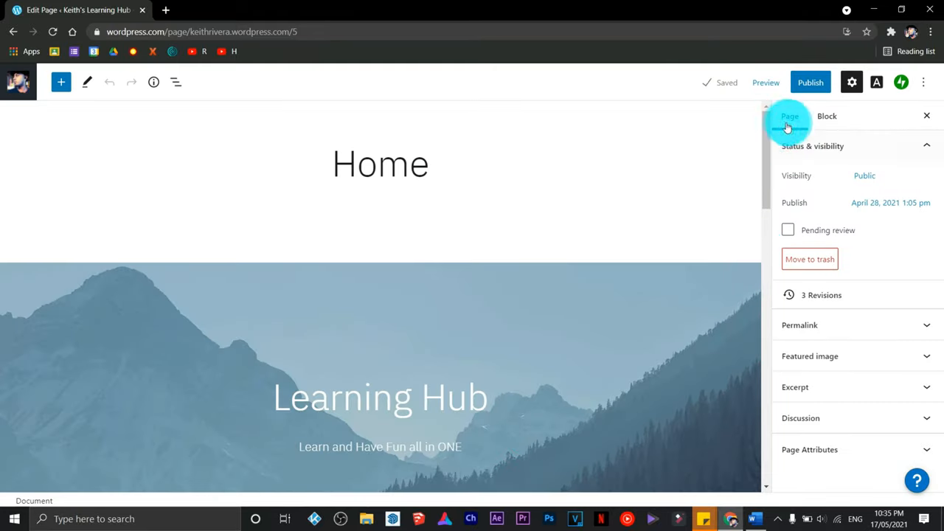
scroll(down, 3)
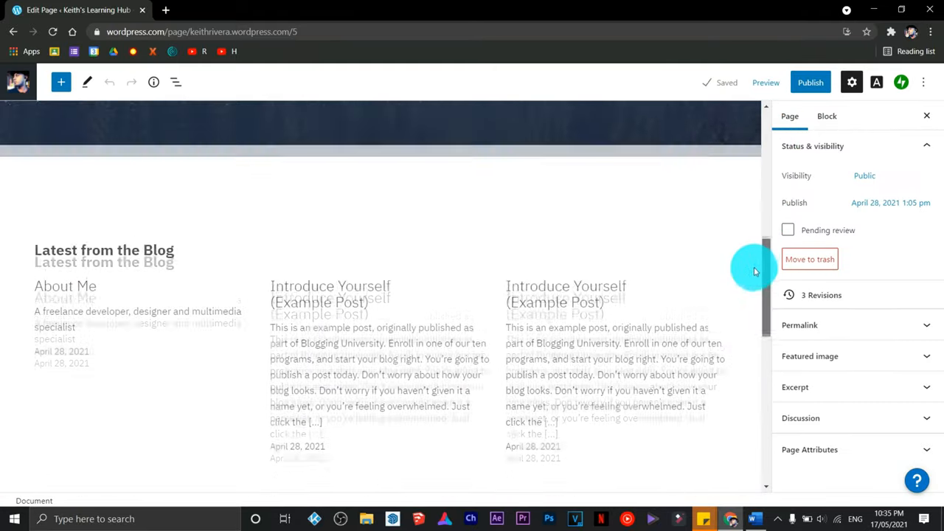
scroll(down, 3)
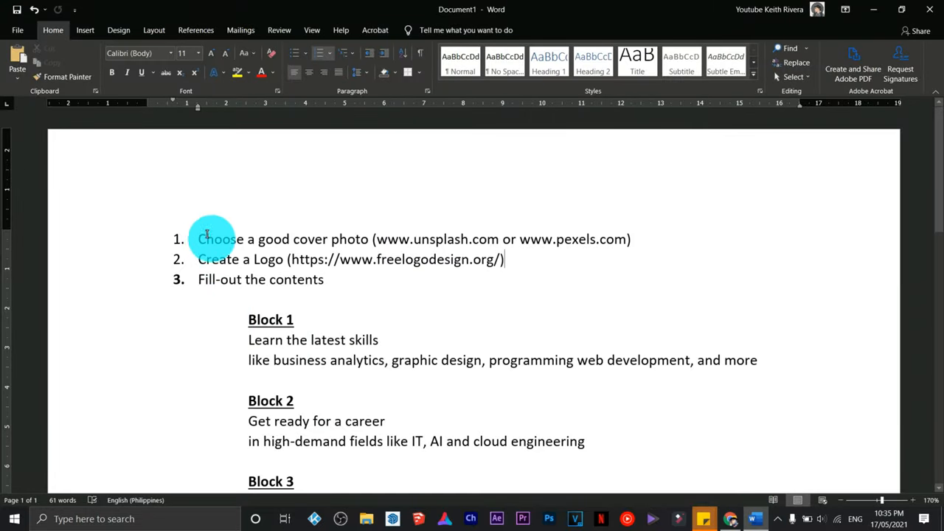
Review the Word plan, highlighting the logo-design URL, Block 3 heading and pexels.com address.
drag(197, 239, 371, 238)
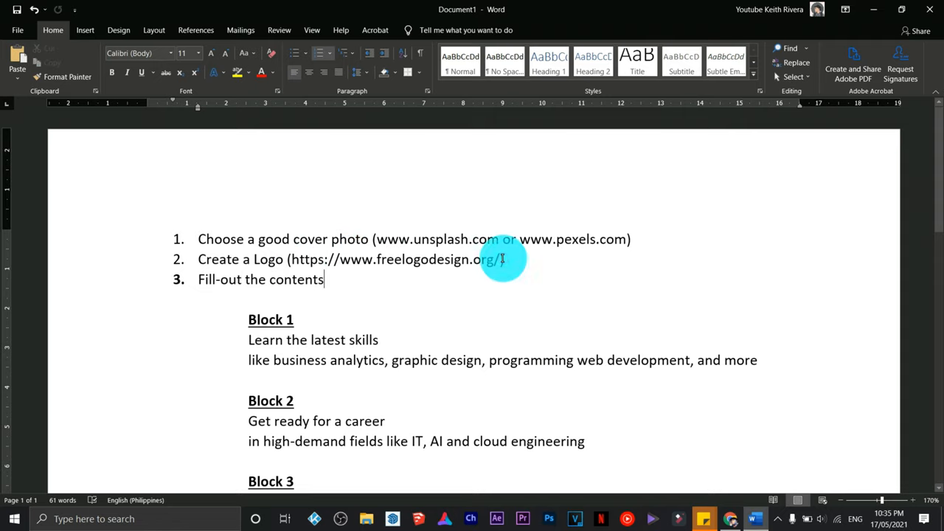
drag(290, 259, 502, 259)
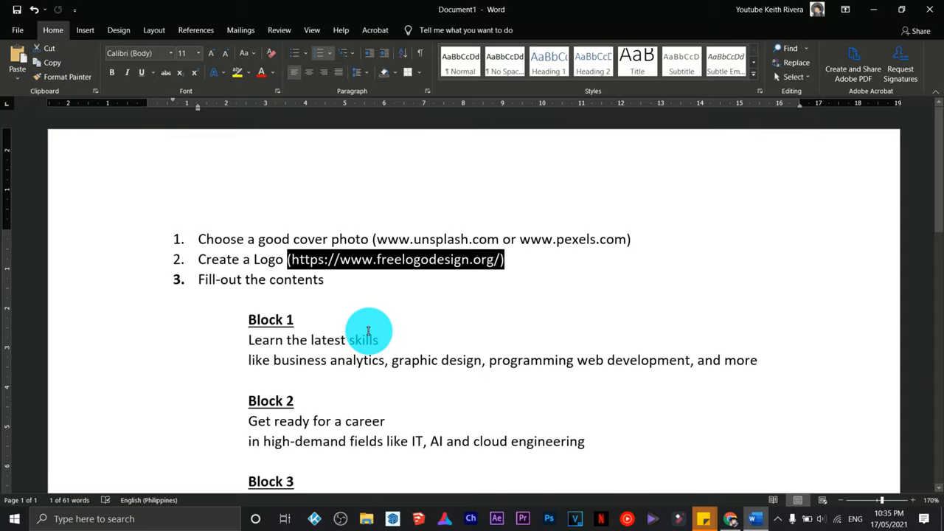
scroll(down, 3)
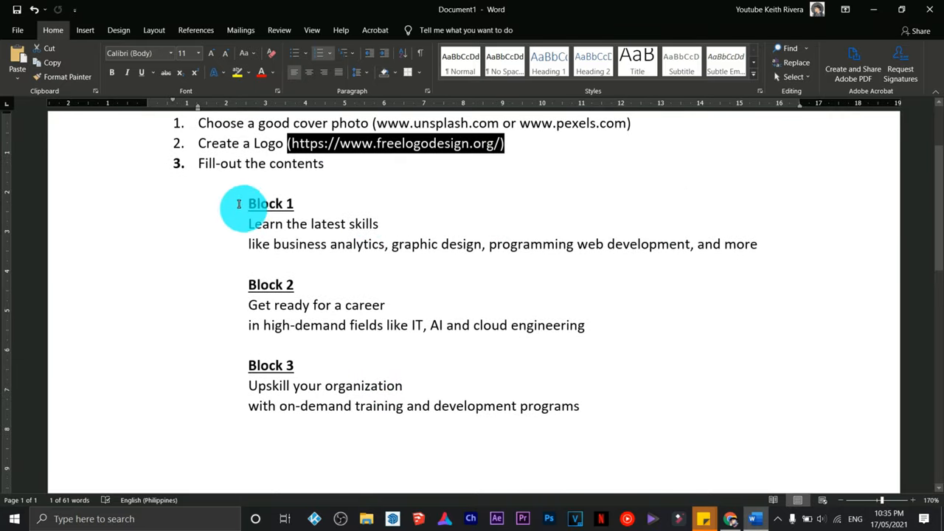
drag(248, 204, 757, 244)
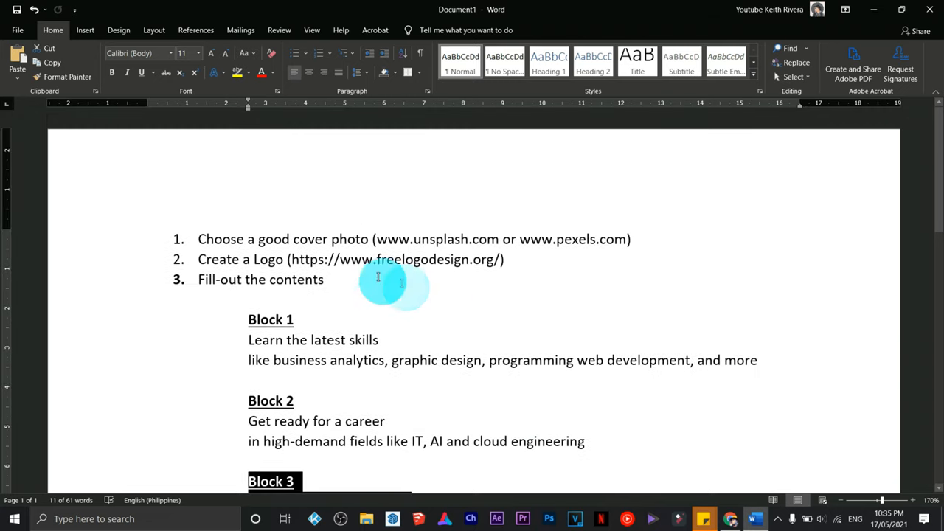
mouse_move(426, 246)
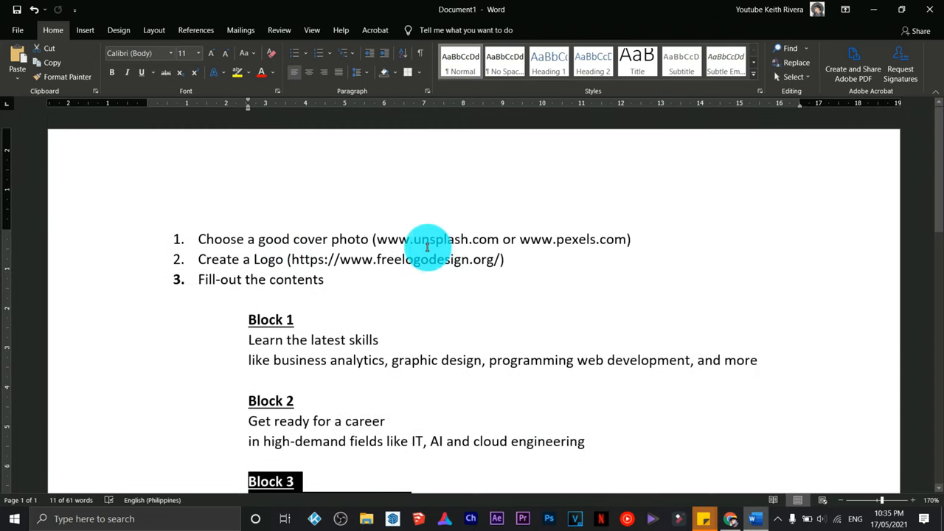
double_click(573, 239)
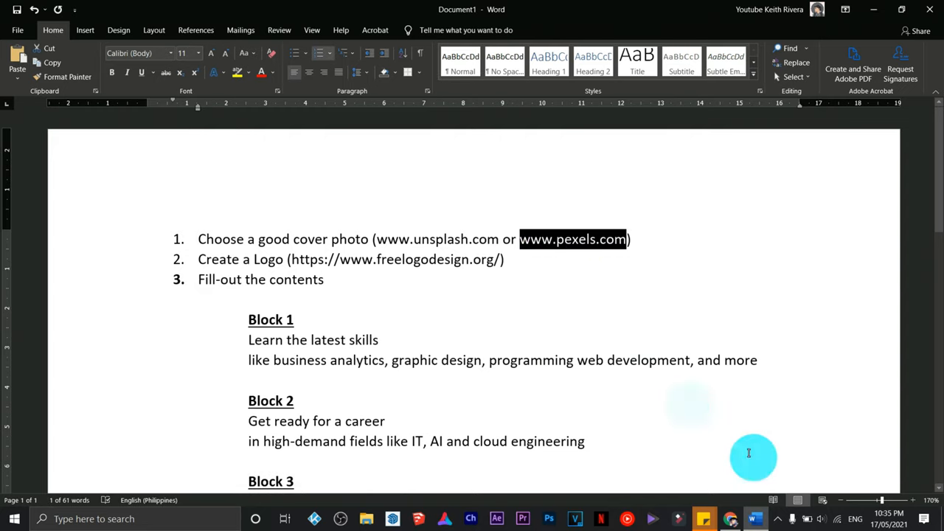
click(728, 516)
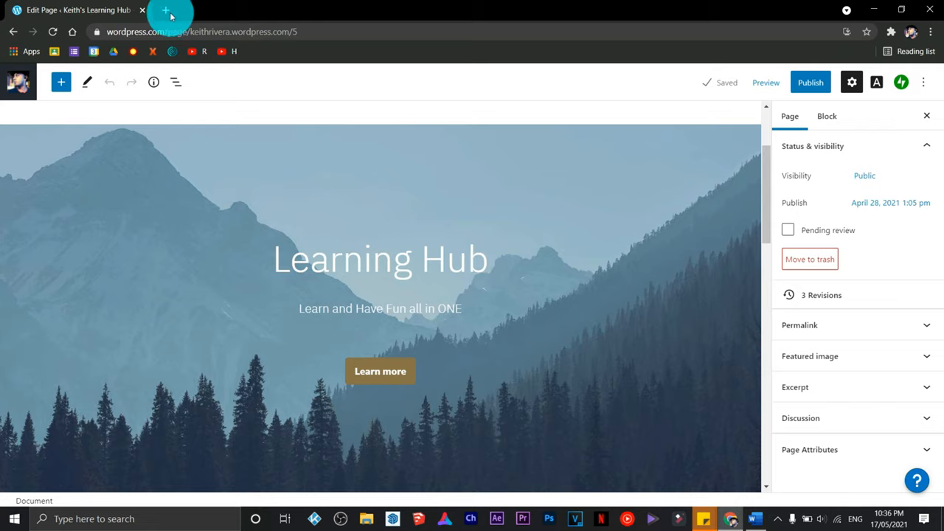
Search pexels.com for IT Education photos in a new browser tab.
click(170, 11)
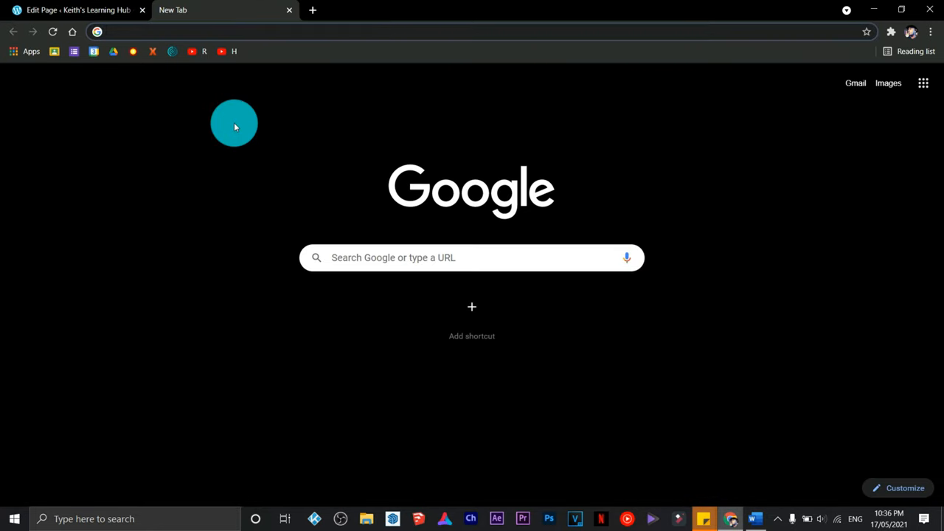
text(pexels.com)
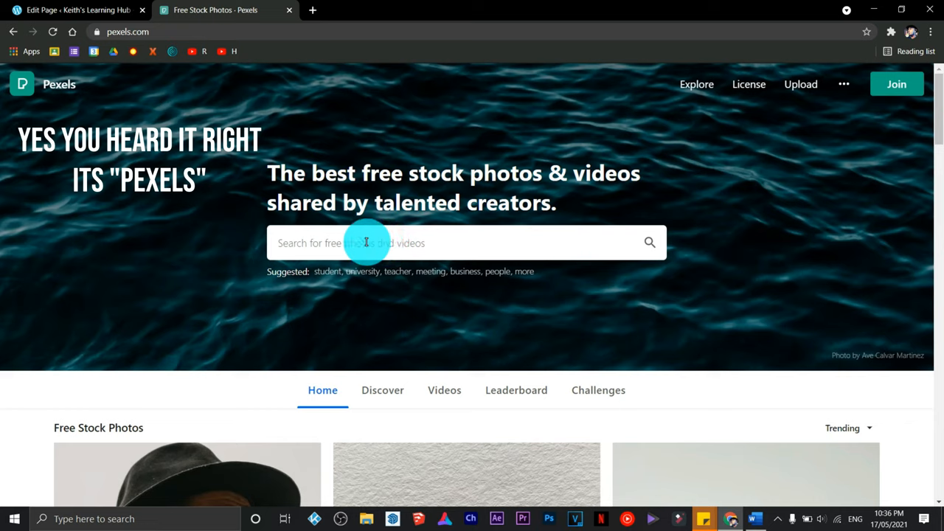
text(IT Education)
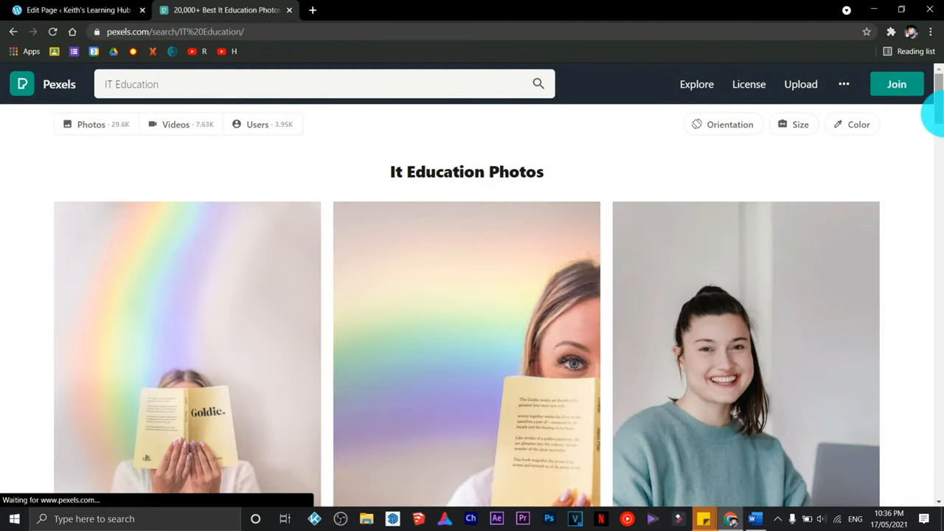
Download the creative workplace photo with the desk and lamp from the results.
scroll(down, 3)
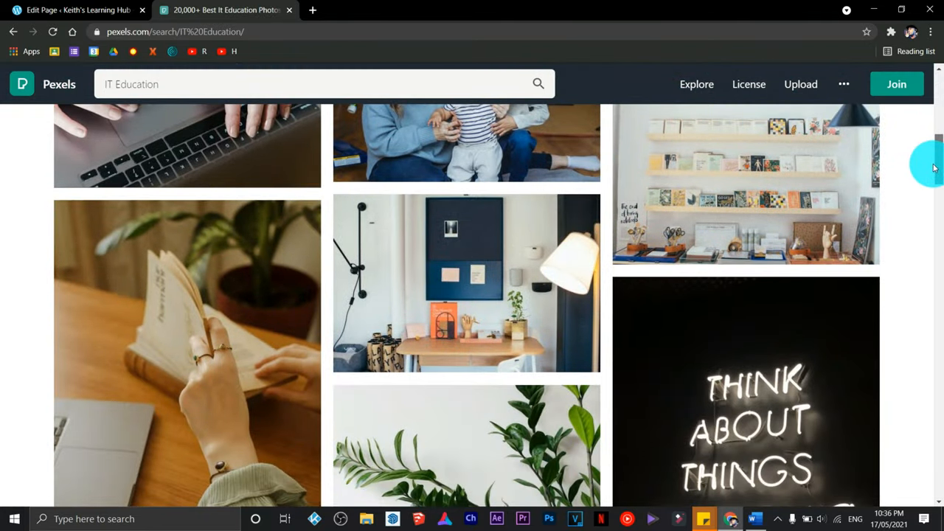
scroll(down, 3)
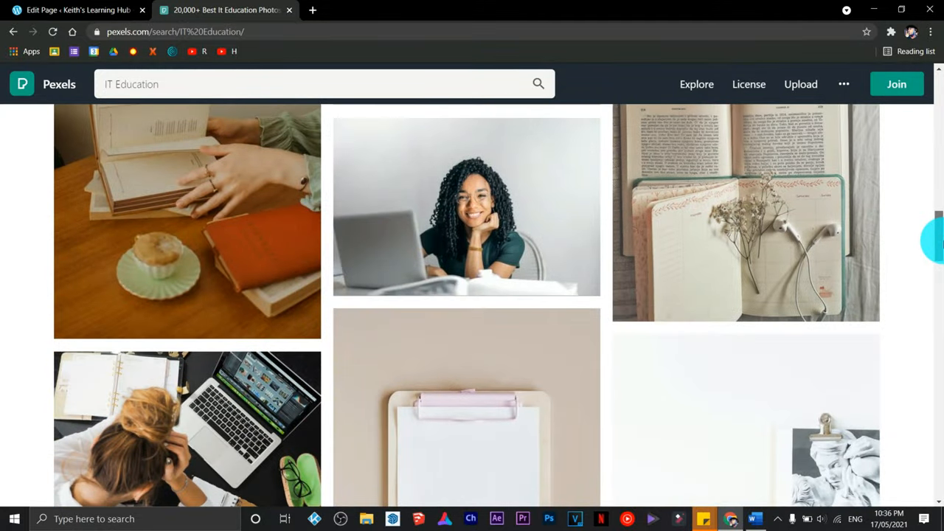
scroll(down, 3)
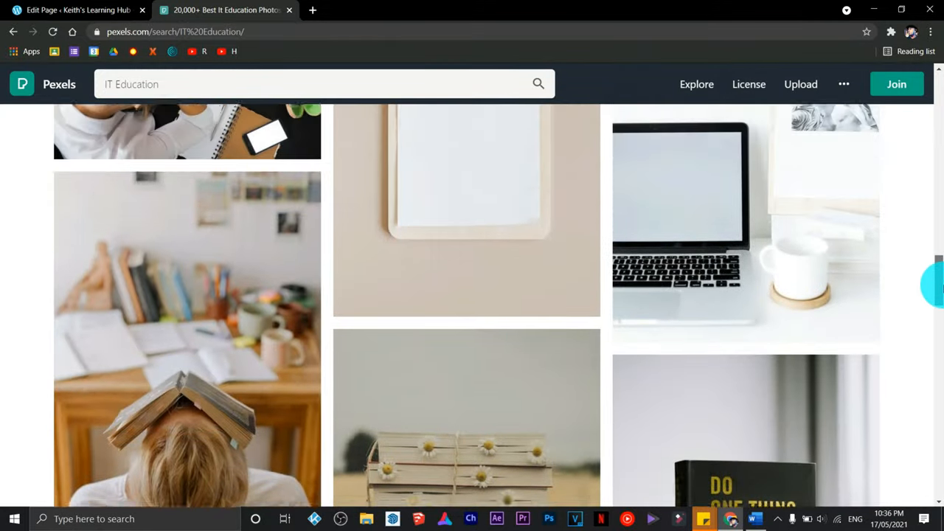
scroll(down, 3)
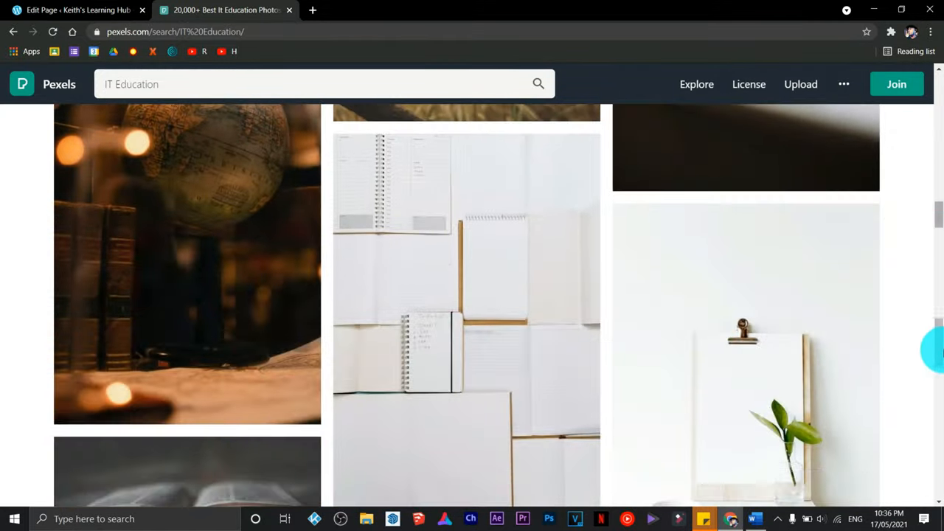
scroll(down, 3)
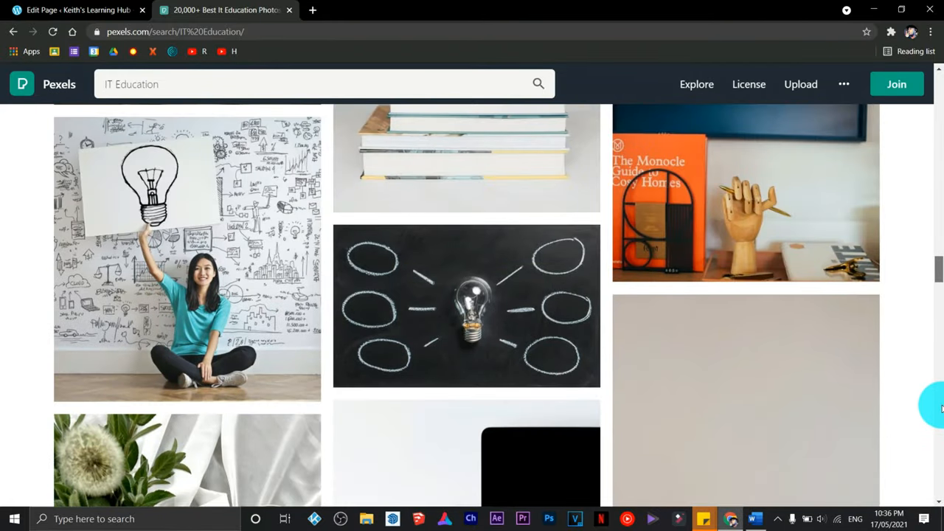
scroll(down, 3)
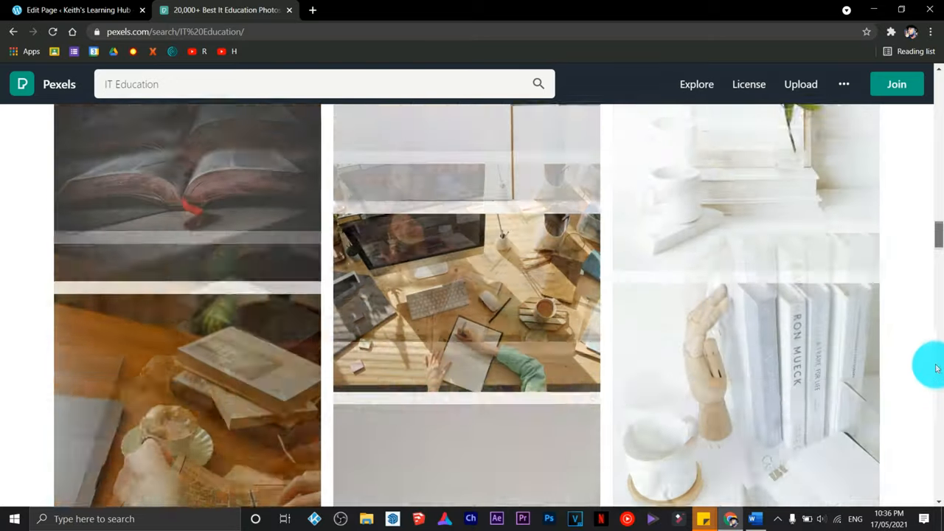
scroll(down, 3)
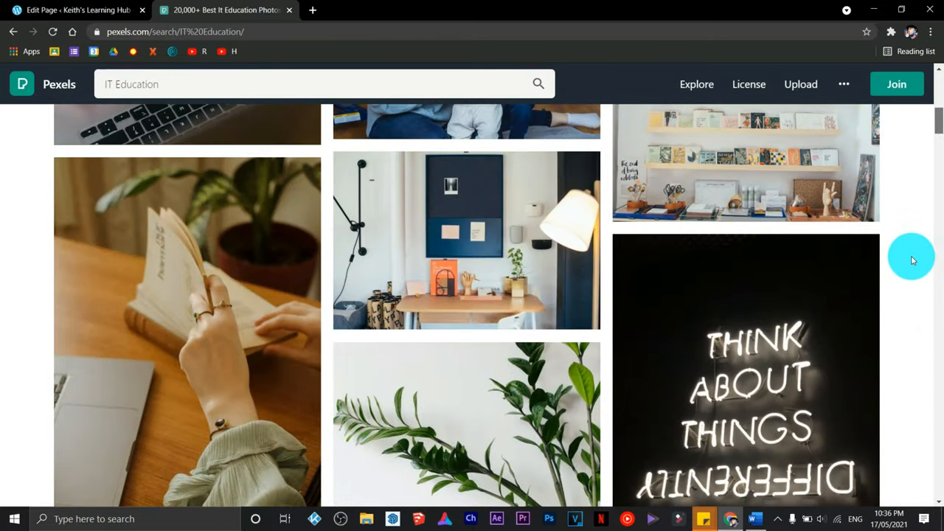
scroll(down, 3)
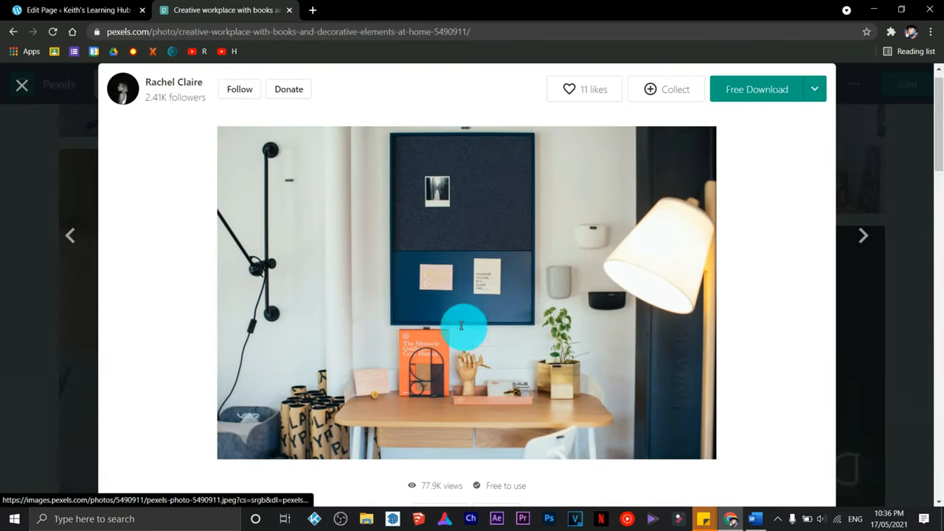
mouse_move(732, 89)
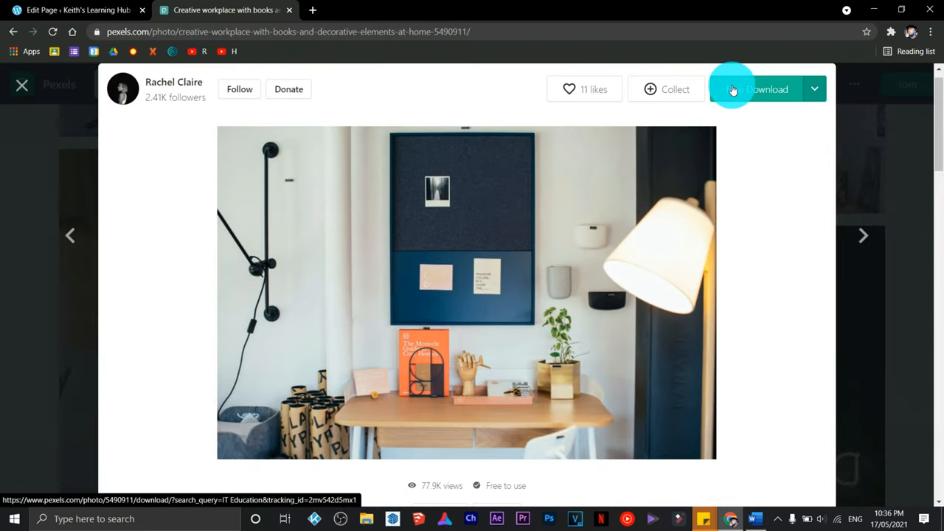
click(757, 88)
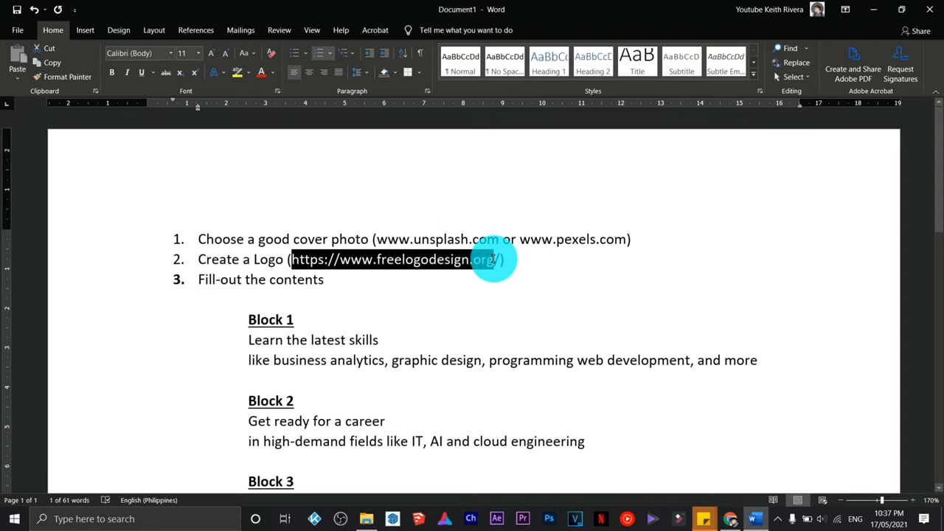
key(alt+tab)
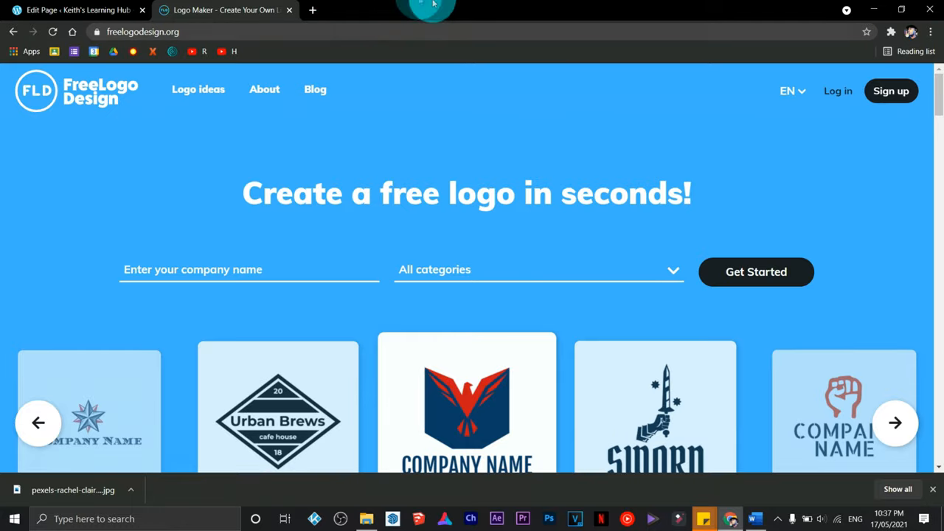
Start a FreeLogoDesign account from the Sign up form, beginning with the first name.
scroll(down, 3)
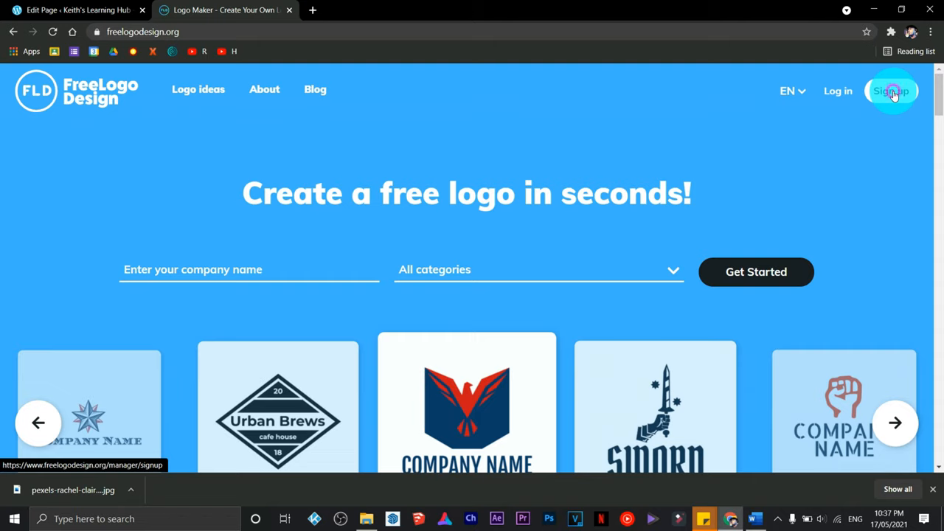
click(890, 91)
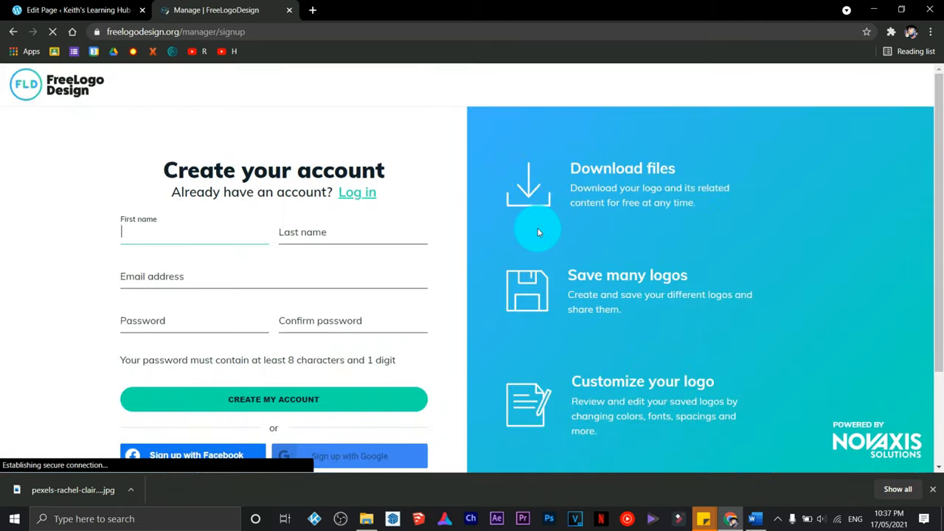
click(360, 455)
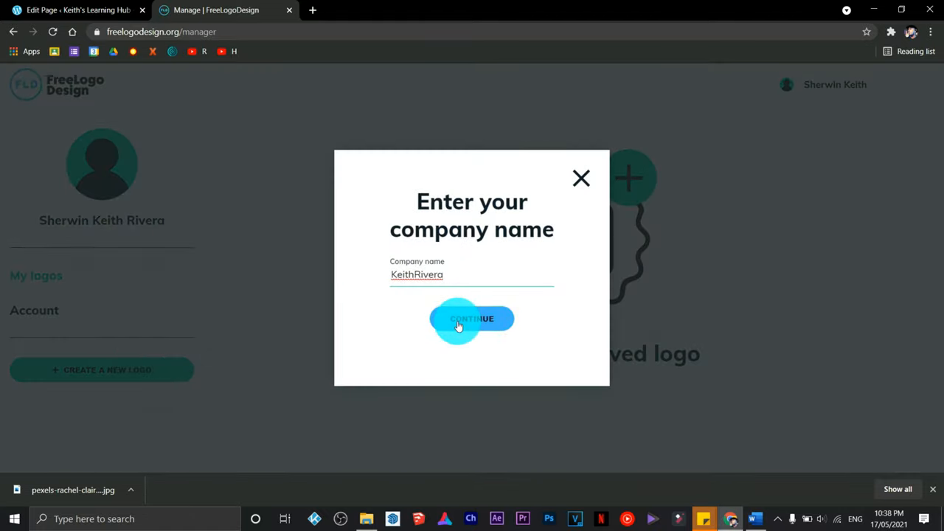
Browse the Computer category of logo templates to find the cloud-and-arrow logo.
click(471, 318)
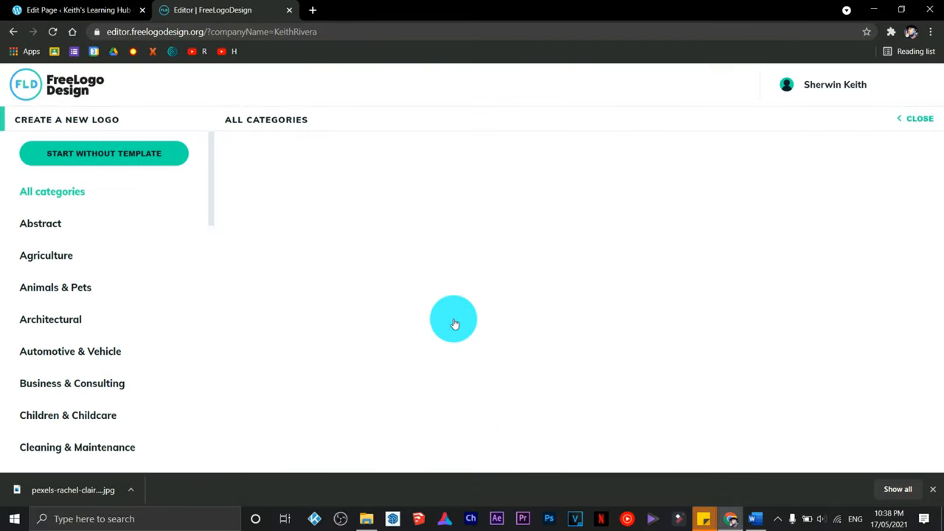
scroll(down, 3)
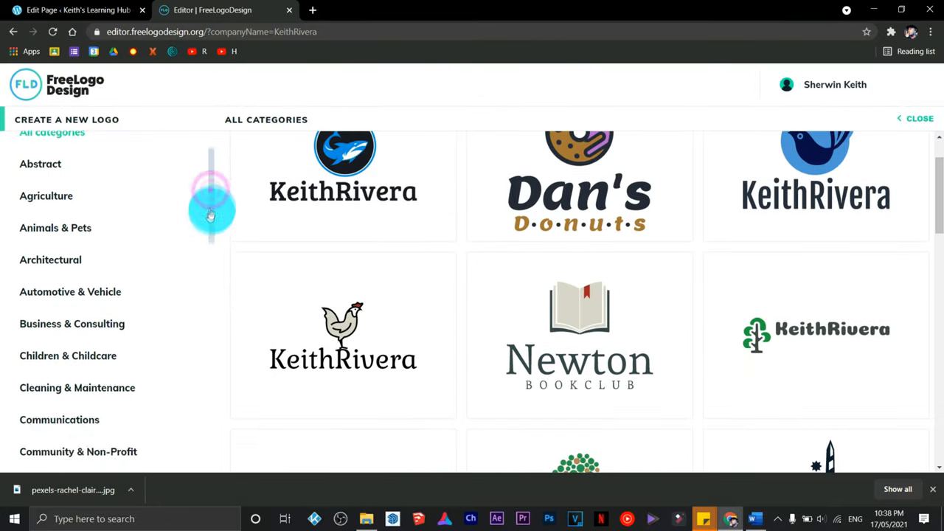
click(42, 147)
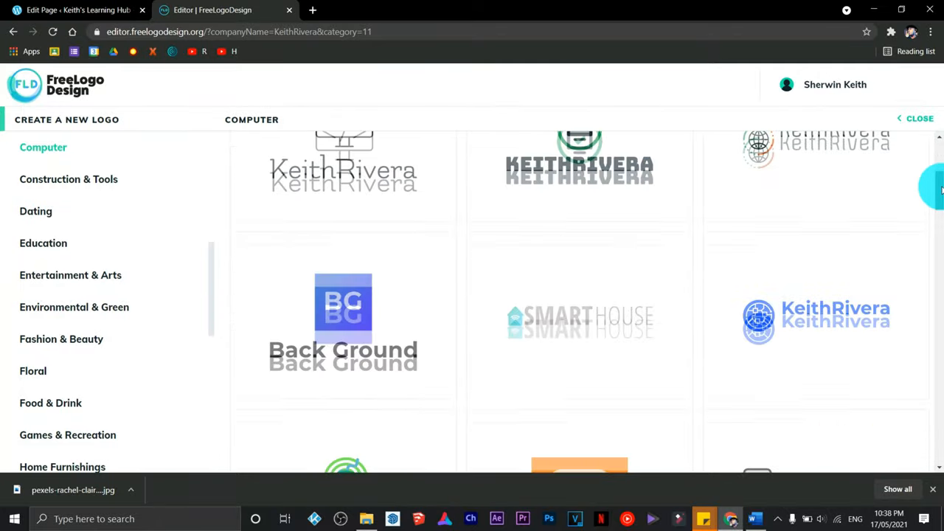
scroll(down, 3)
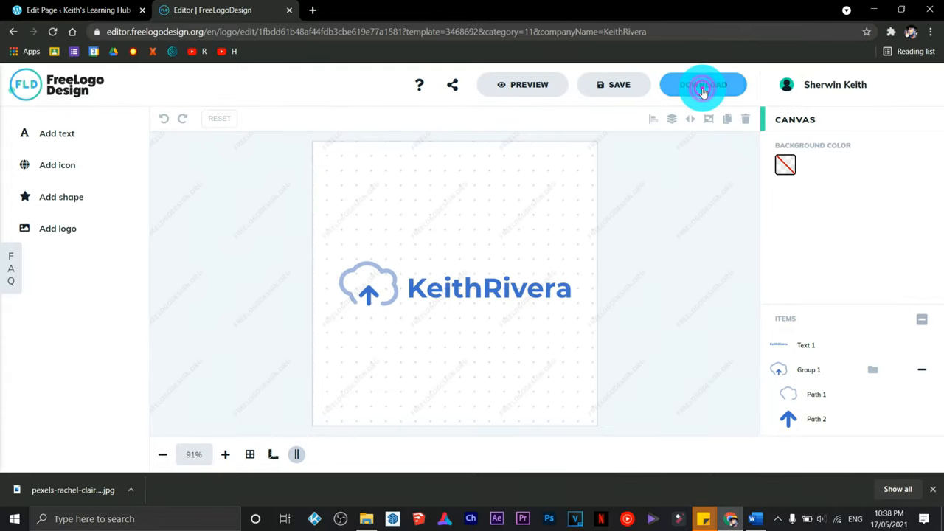
Download the KeithRivera logo as a free low-resolution PNG, then return to WordPress.
click(703, 84)
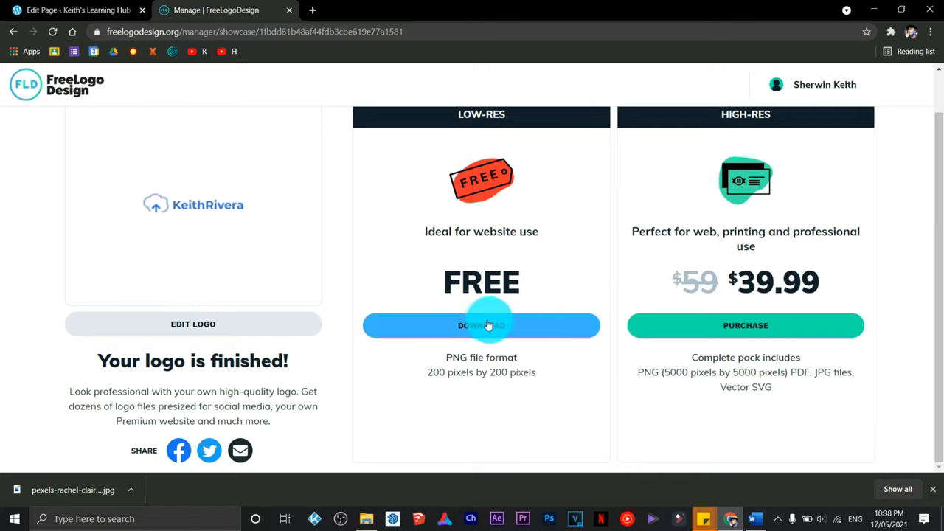
click(481, 325)
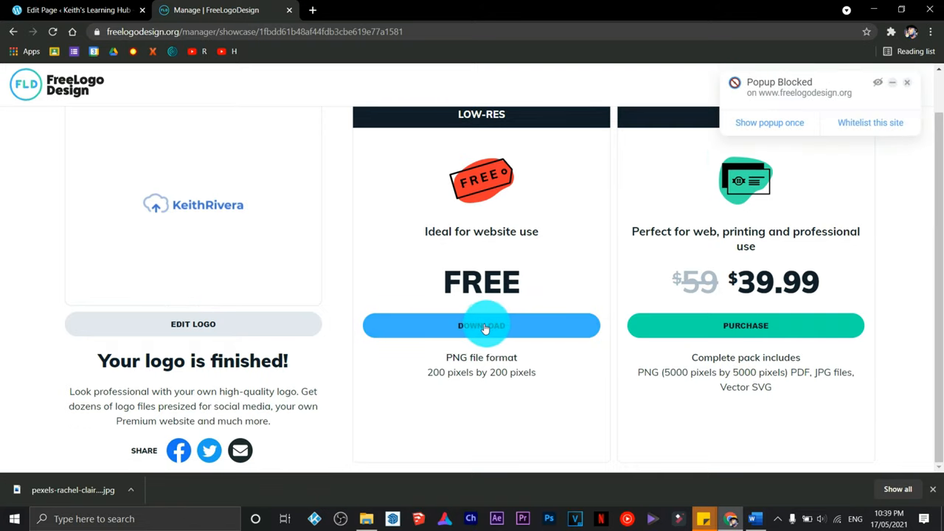
click(481, 326)
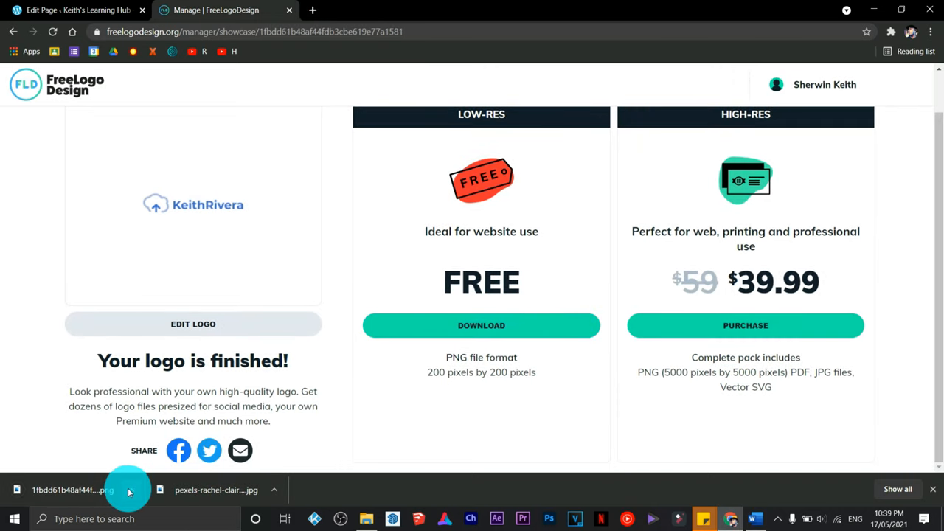
click(81, 11)
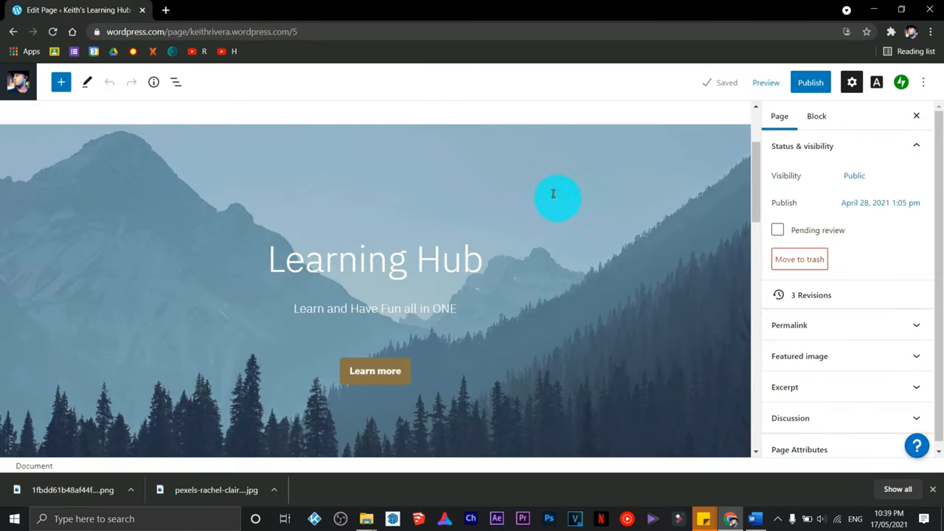
Apply the Bottom Wave style to the Learning Hub Cover block from its Block settings.
click(374, 258)
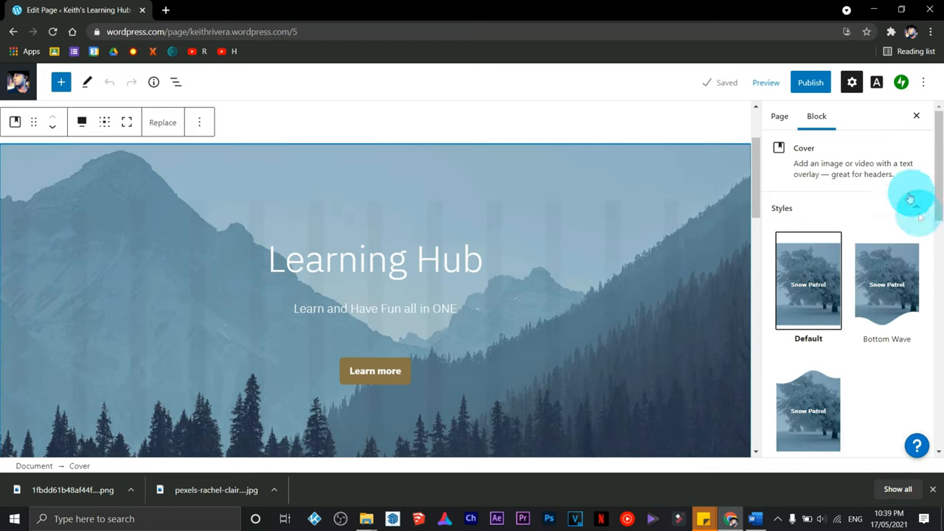
click(779, 116)
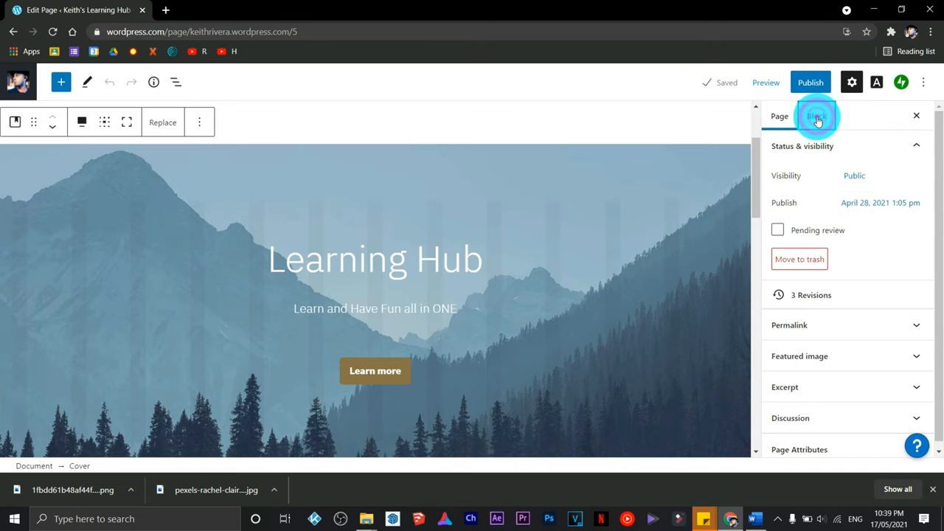
click(817, 116)
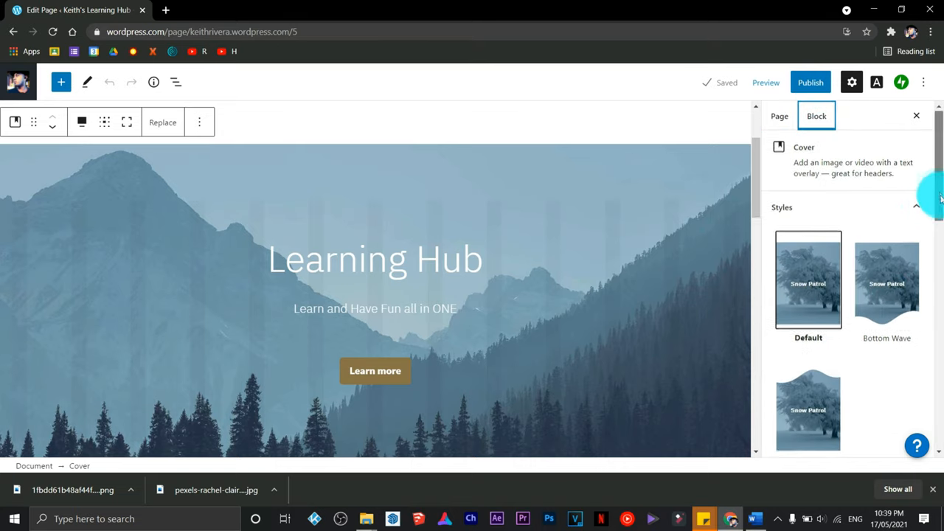
click(886, 184)
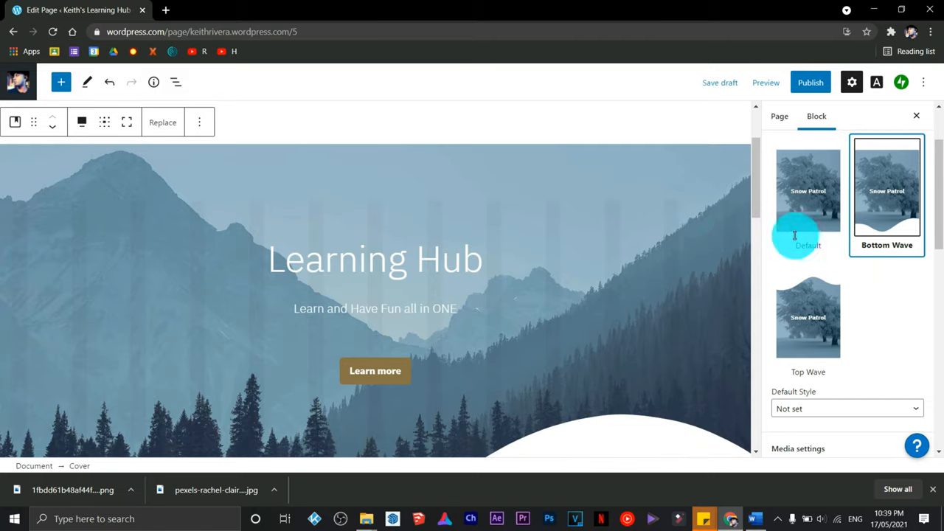
scroll(down, 3)
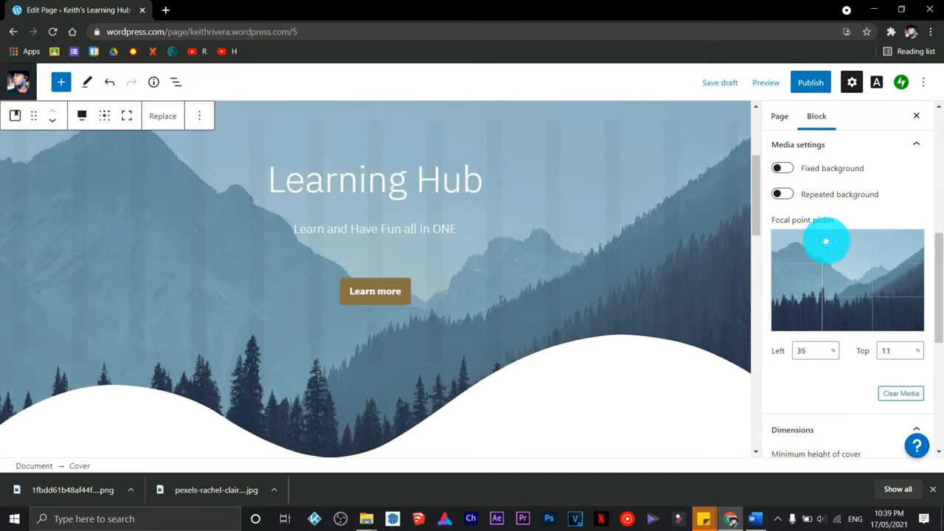
Adjust the cover focal point, clear the mountain image and upload the desk-and-lamp photo.
drag(826, 240, 836, 245)
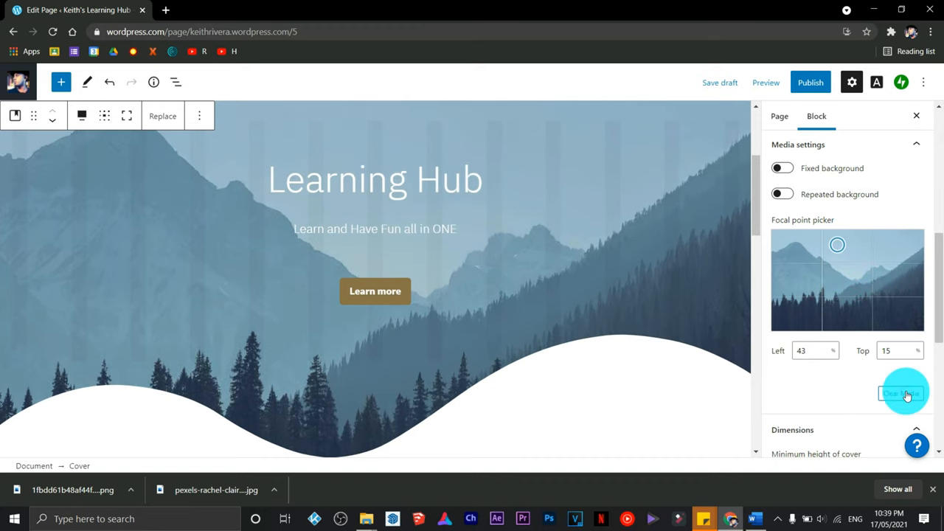
click(899, 390)
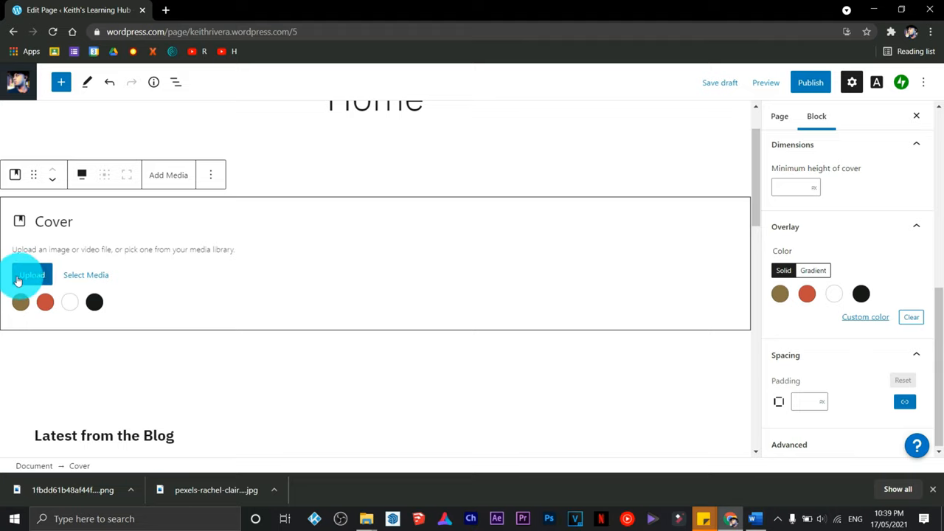
click(30, 274)
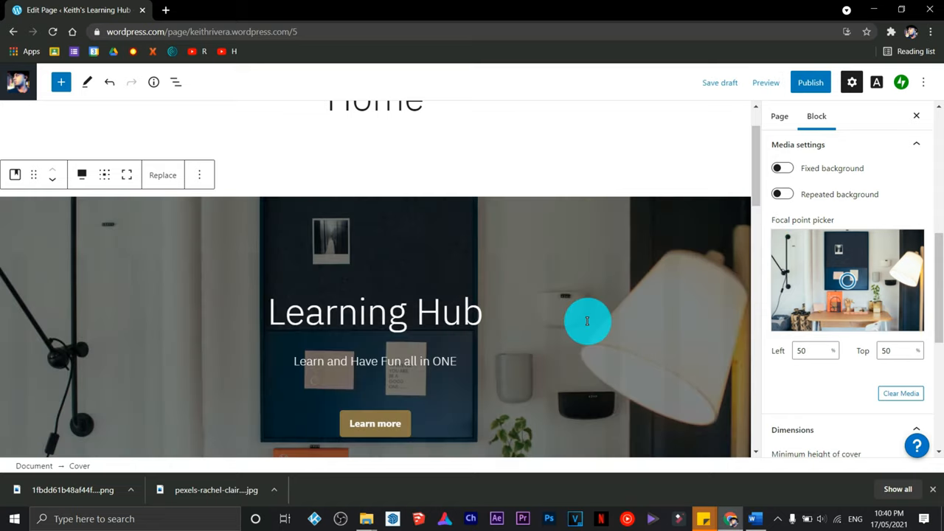
scroll(down, 3)
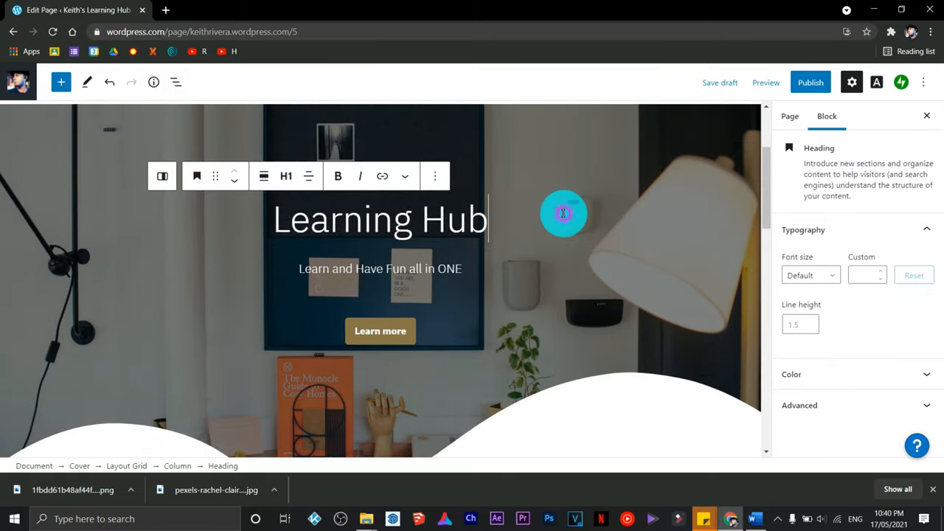
scroll(down, 3)
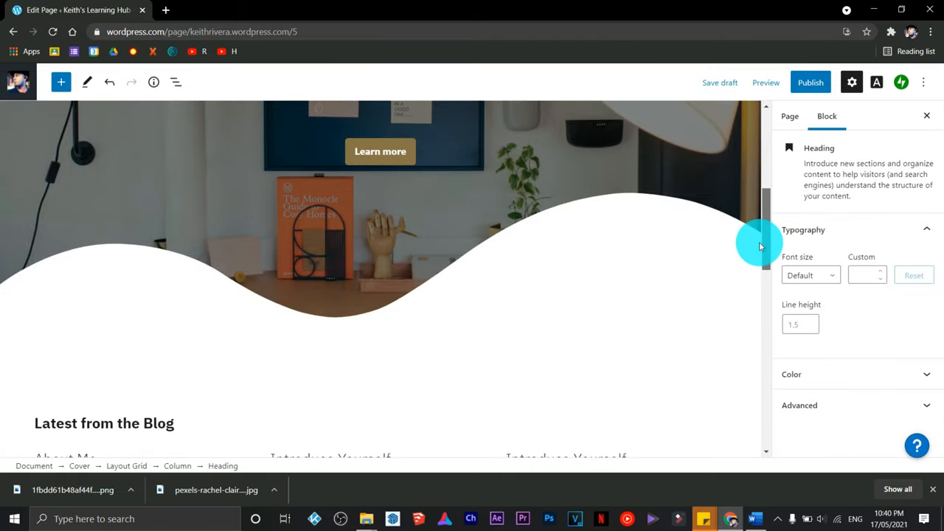
scroll(down, 3)
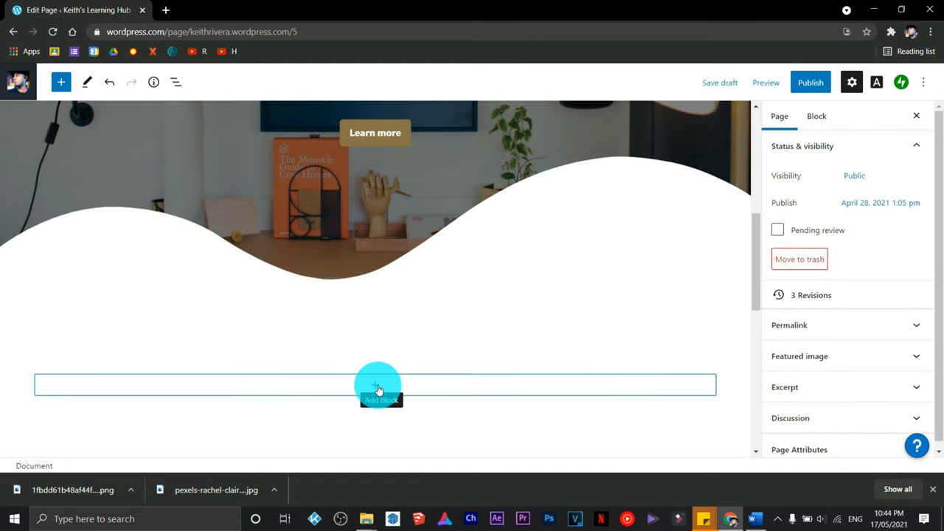
Insert a 3-column Layout Grid below the cover with heading 'Learn the latest skills' in column one.
click(378, 388)
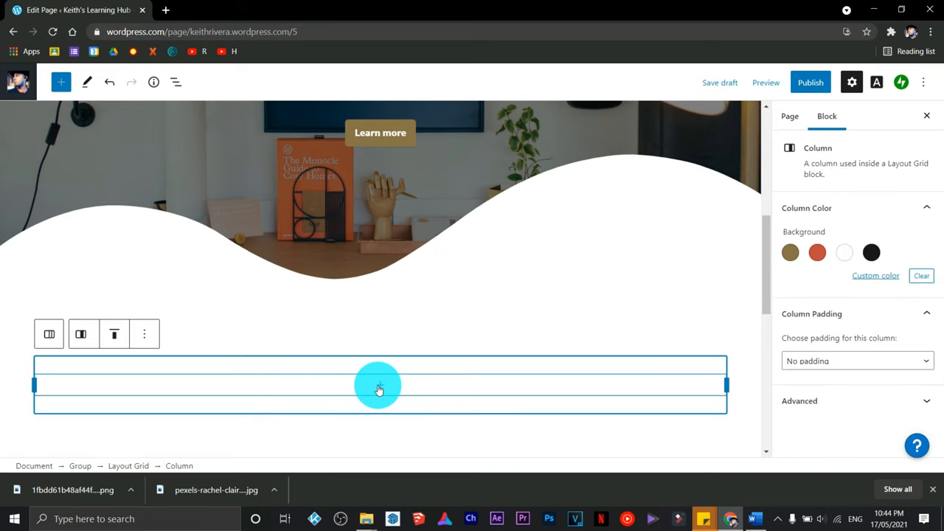
mouse_move(387, 390)
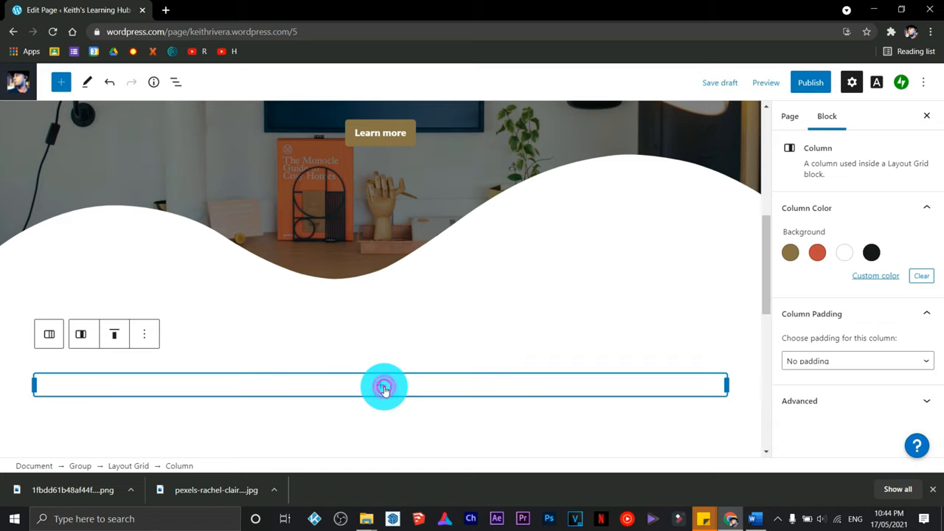
click(381, 386)
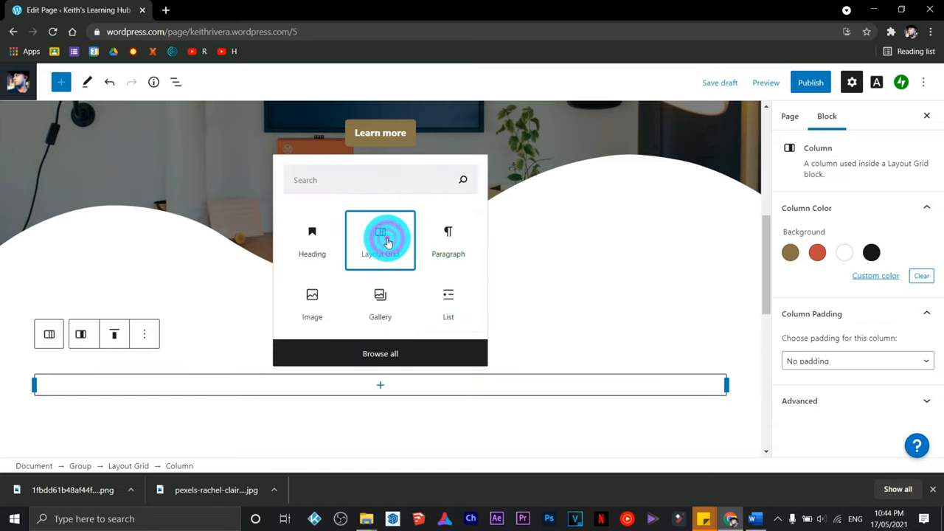
click(380, 240)
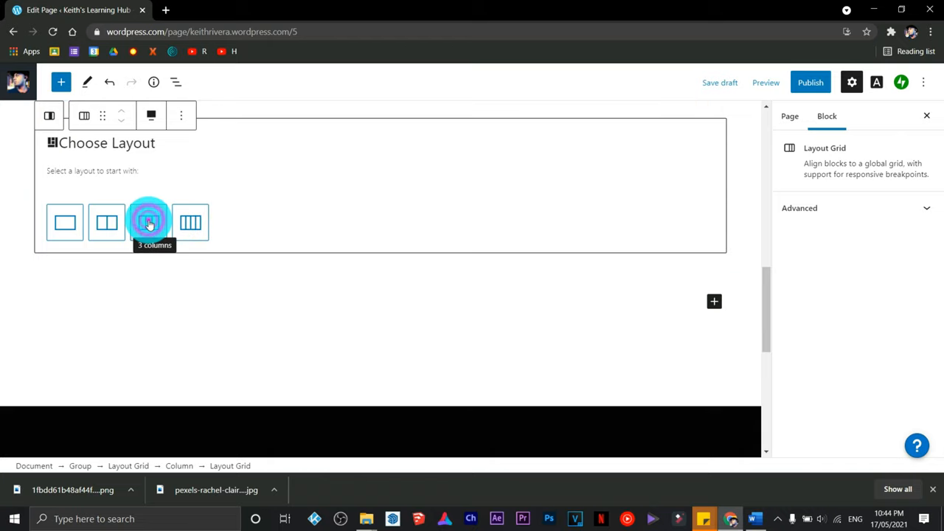
click(148, 222)
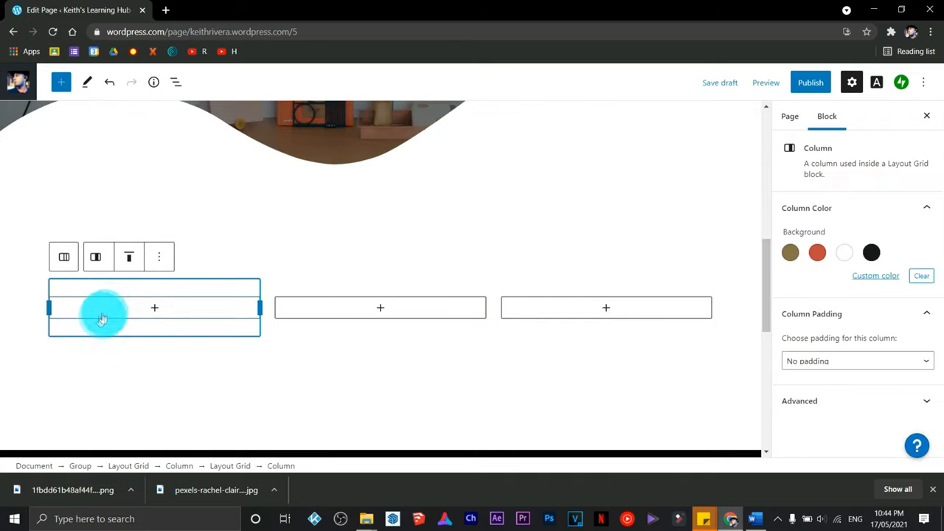
click(154, 308)
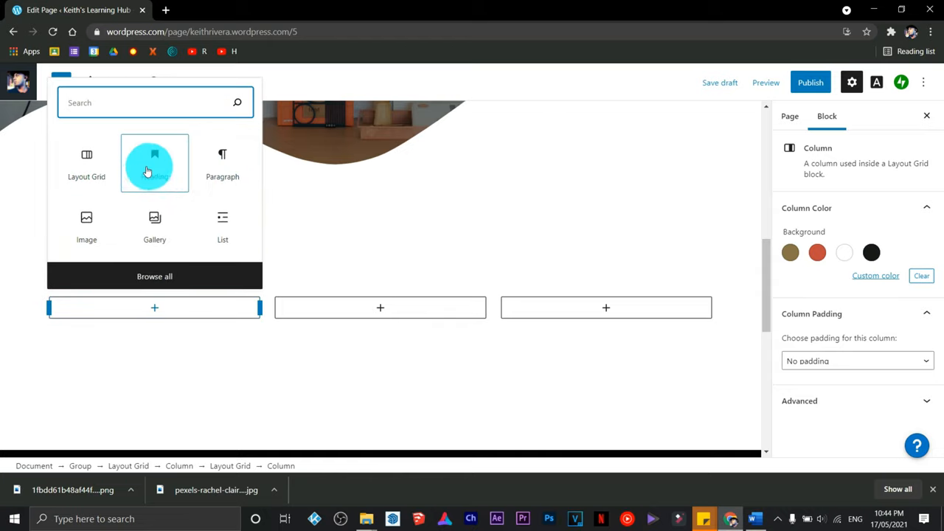
click(155, 164)
text(Learn the latest skills)
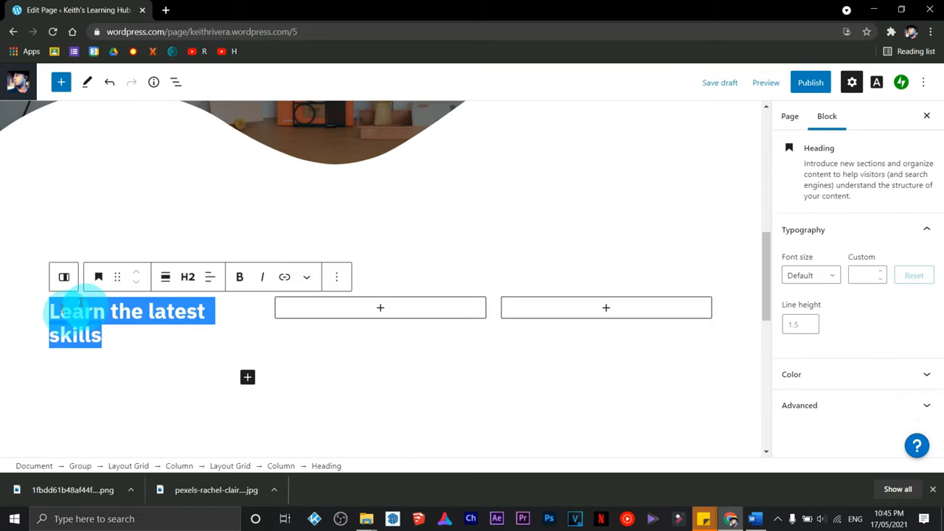
click(187, 276)
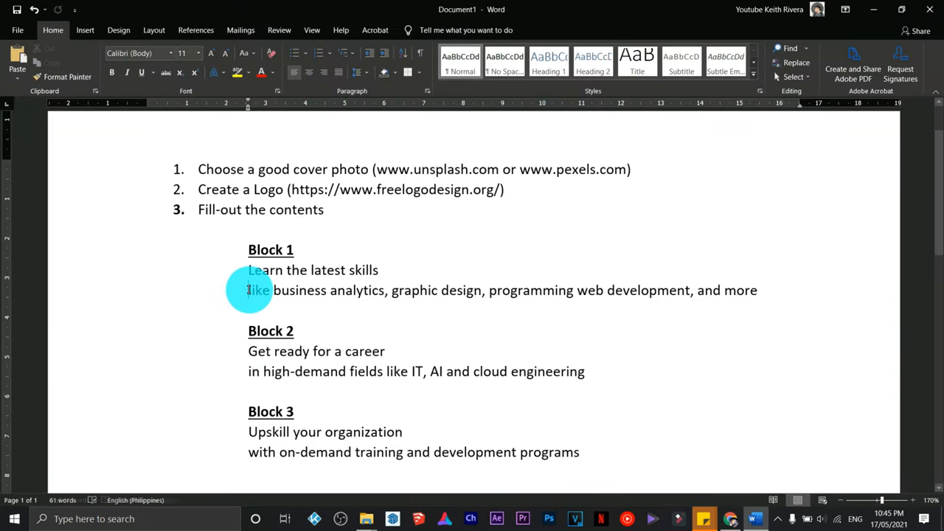
Paste Block 1's description from Word as a paragraph under 'Learn the latest skills'.
drag(247, 289, 752, 290)
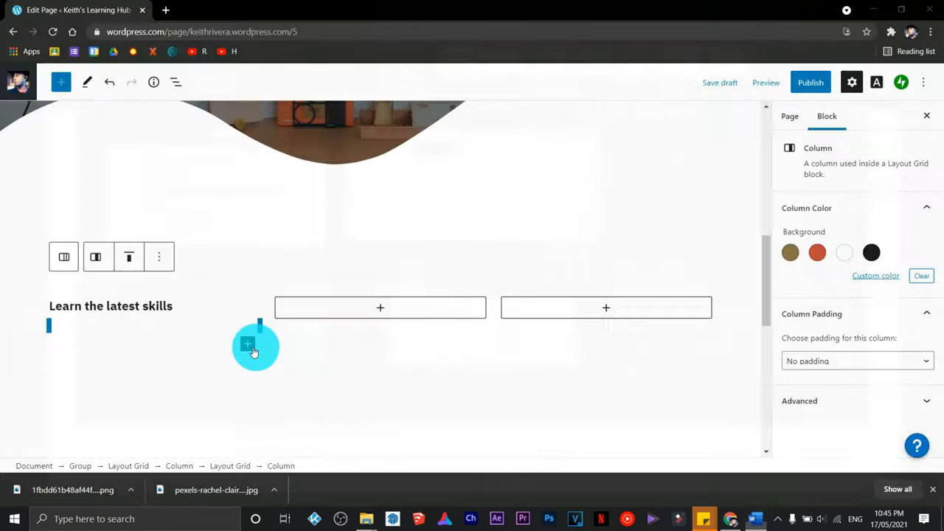
click(248, 343)
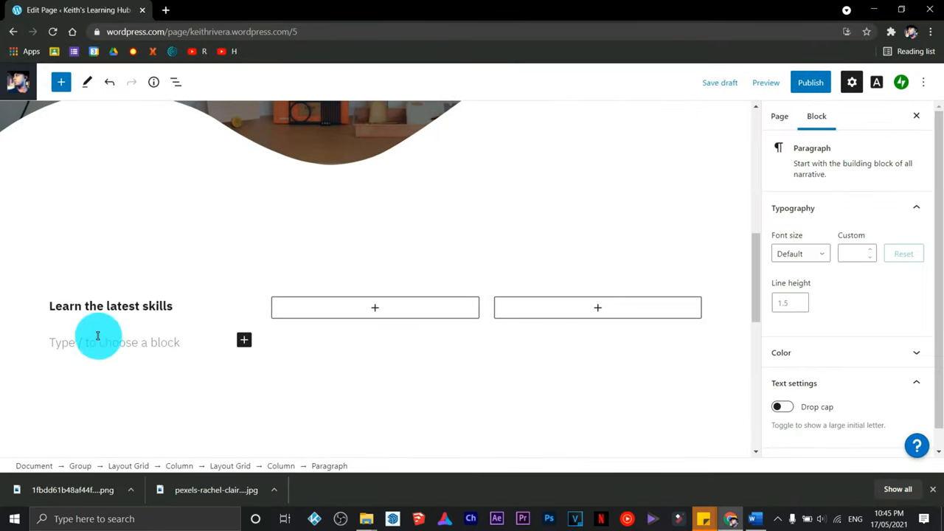
right_click(94, 342)
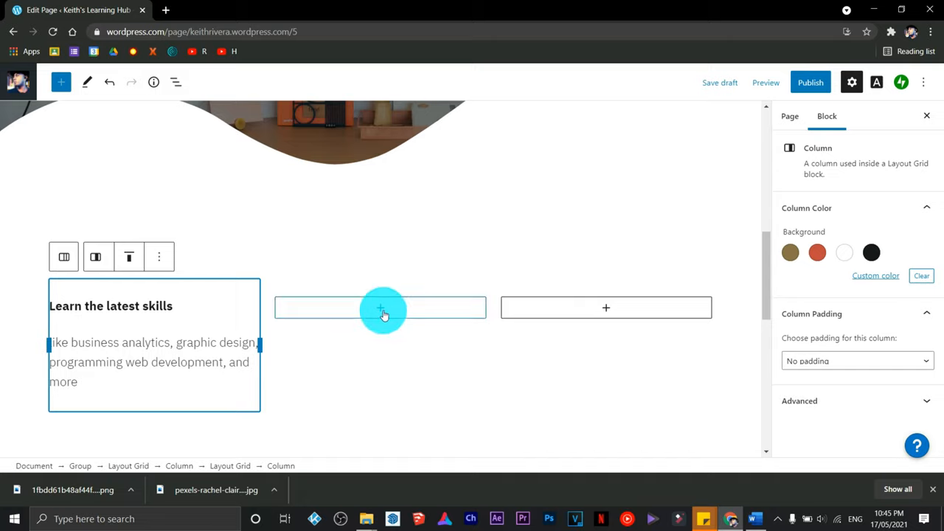
click(380, 308)
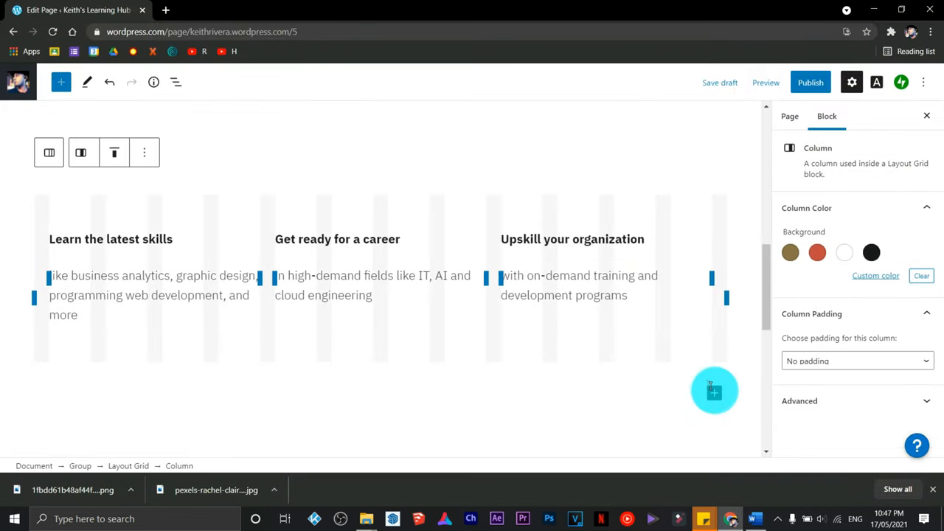
Insert a nested Layout Grid with three columns above the text columns.
click(714, 390)
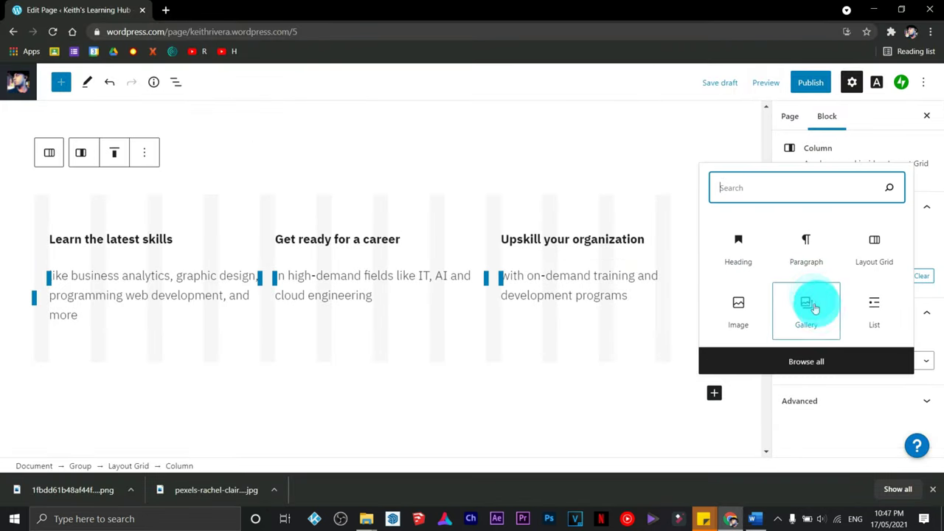
mouse_move(873, 249)
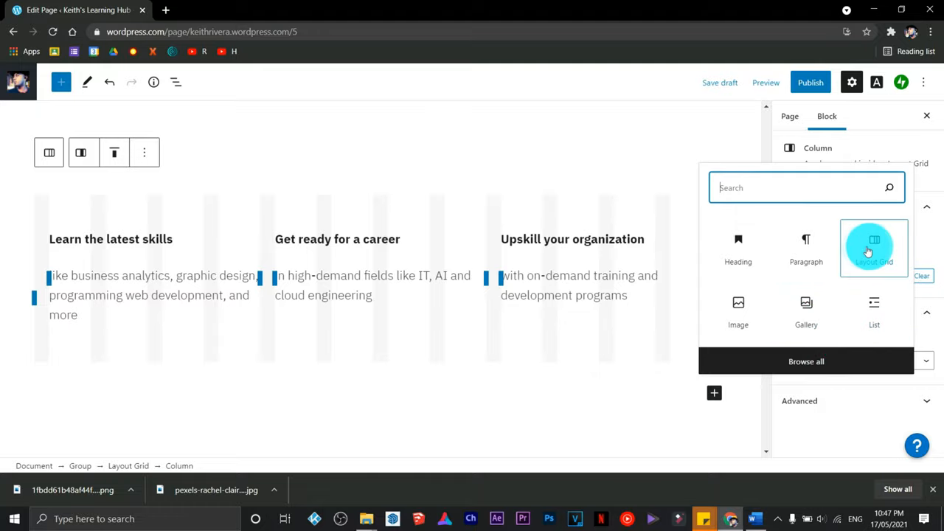
click(873, 249)
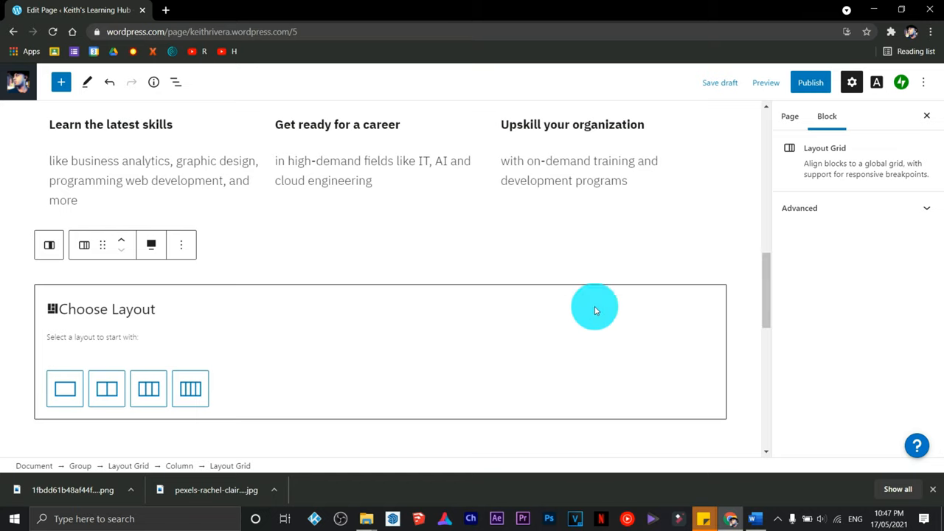
click(147, 389)
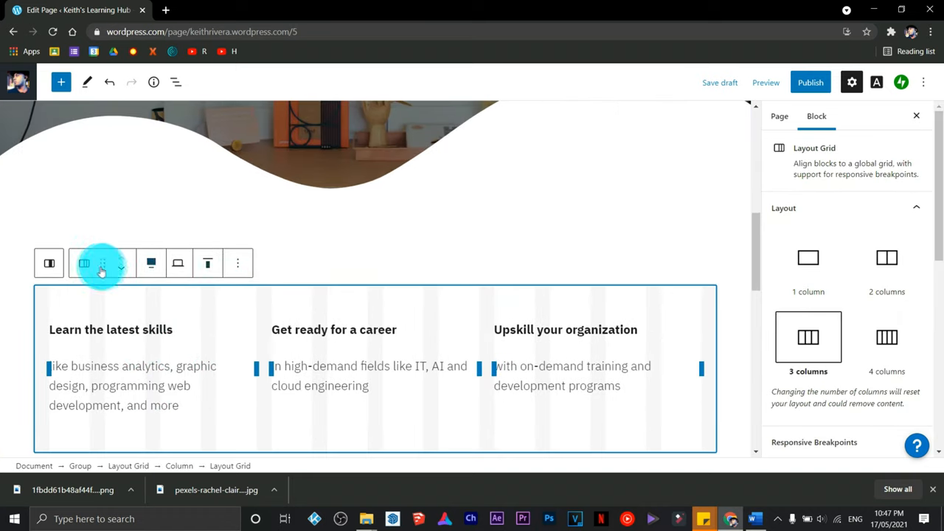
mouse_move(121, 268)
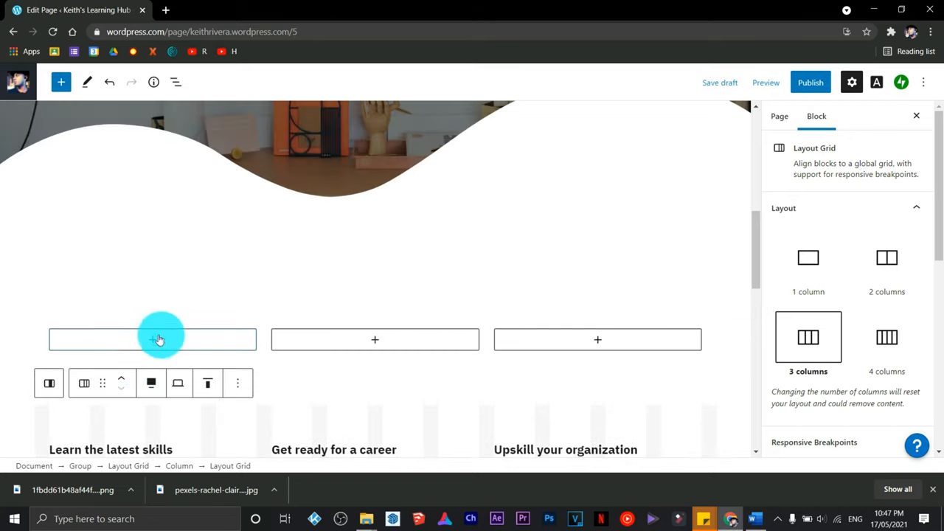
mouse_move(569, 341)
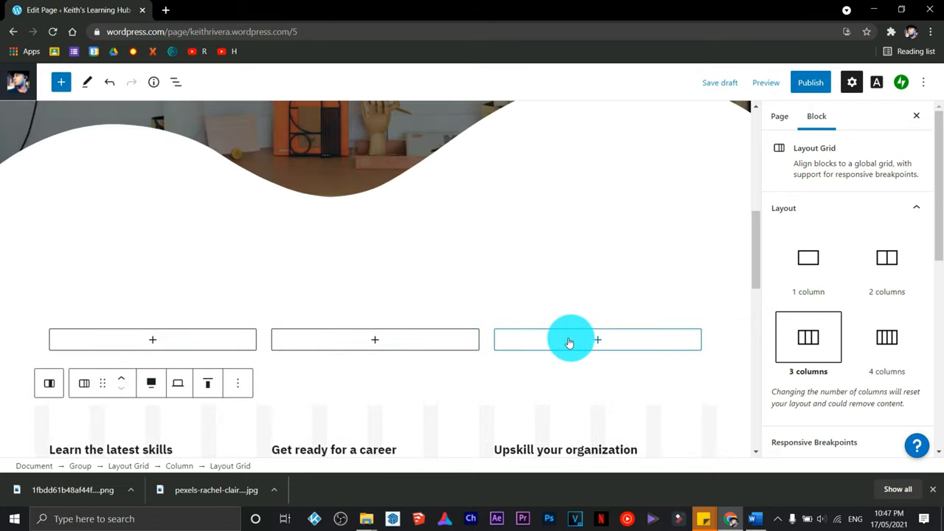
mouse_move(723, 498)
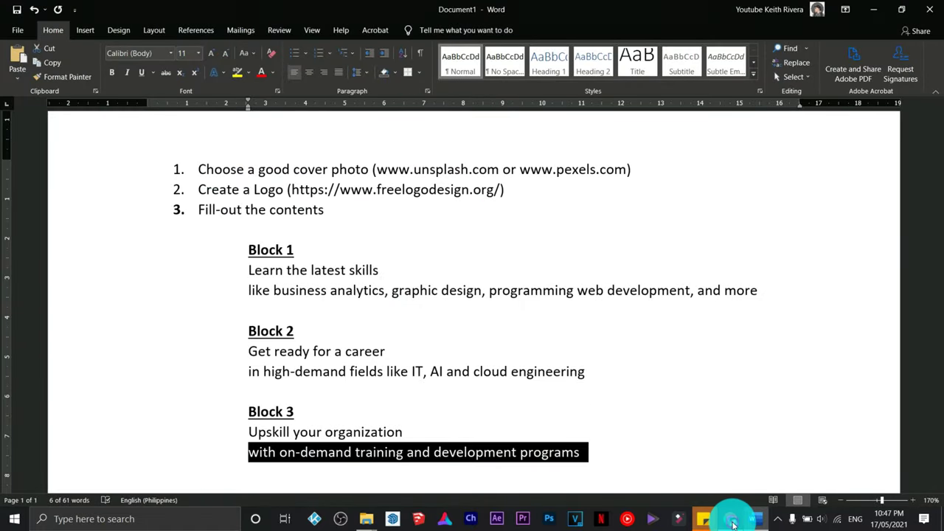
Search Unsplash for 'latest learning', 'computer career' and 'it company' and download the chosen photos.
click(732, 522)
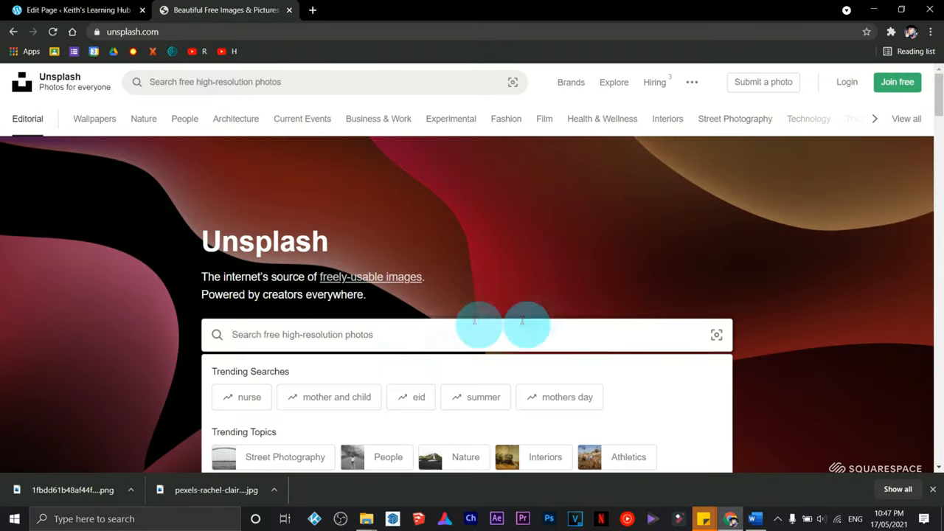
text(Lat)
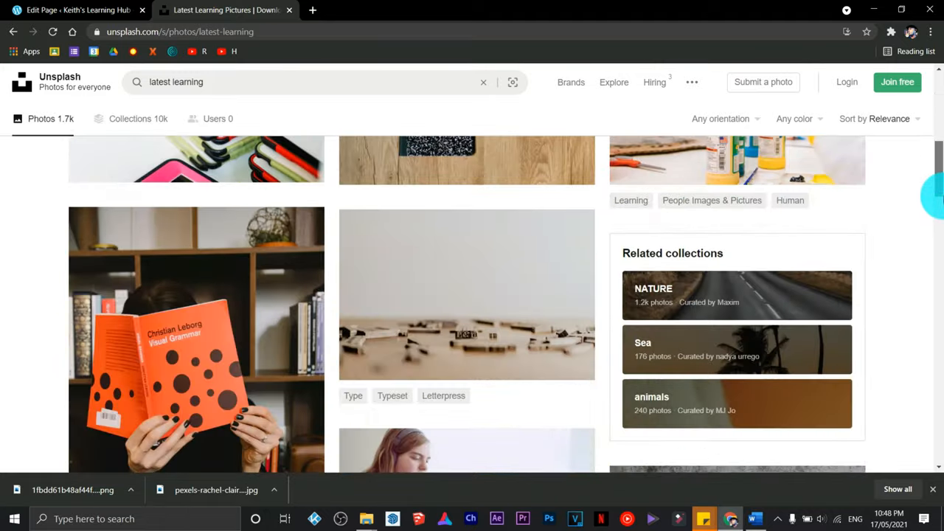
click(734, 381)
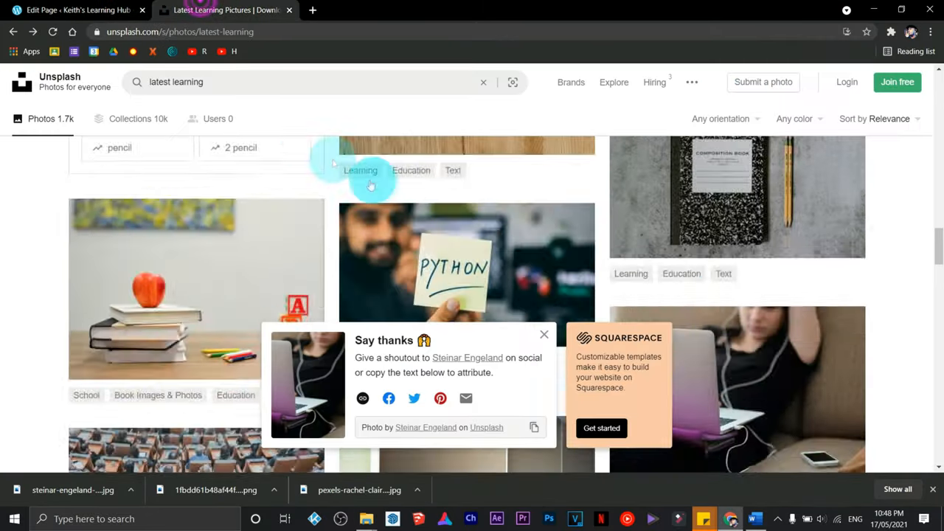
text(computer career)
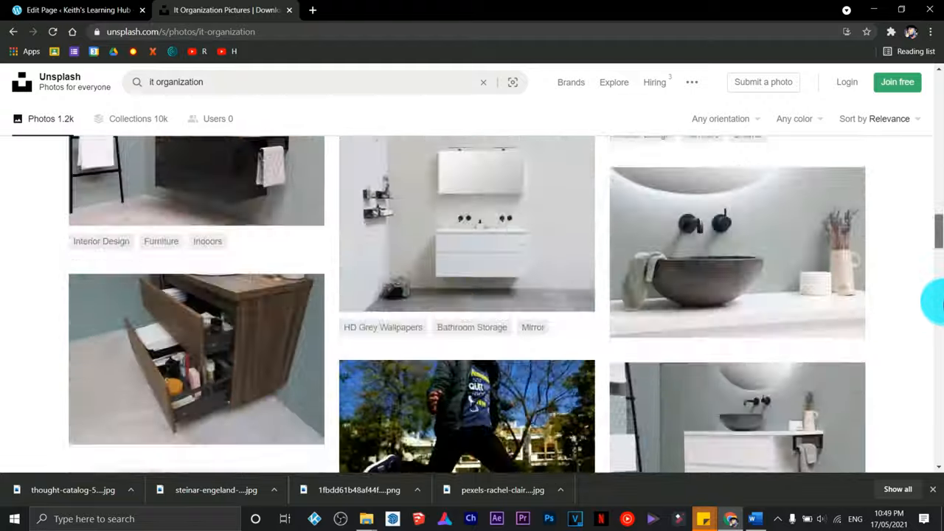
text(it company)
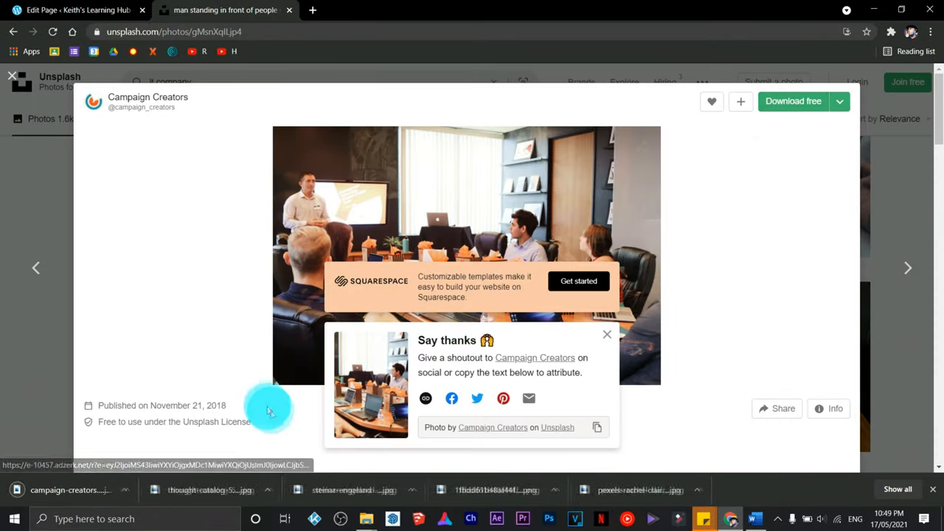
click(81, 11)
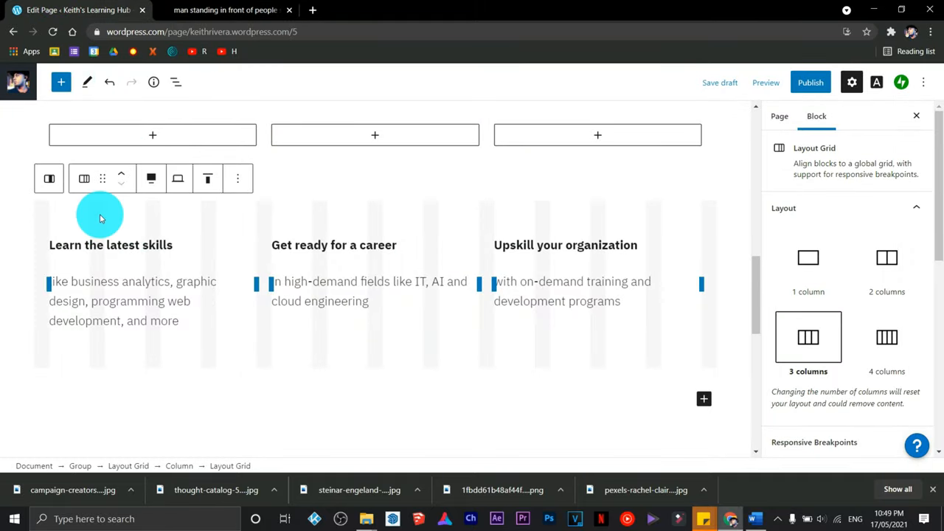
Add an image block to the first column and upload the laptop student photo.
click(152, 134)
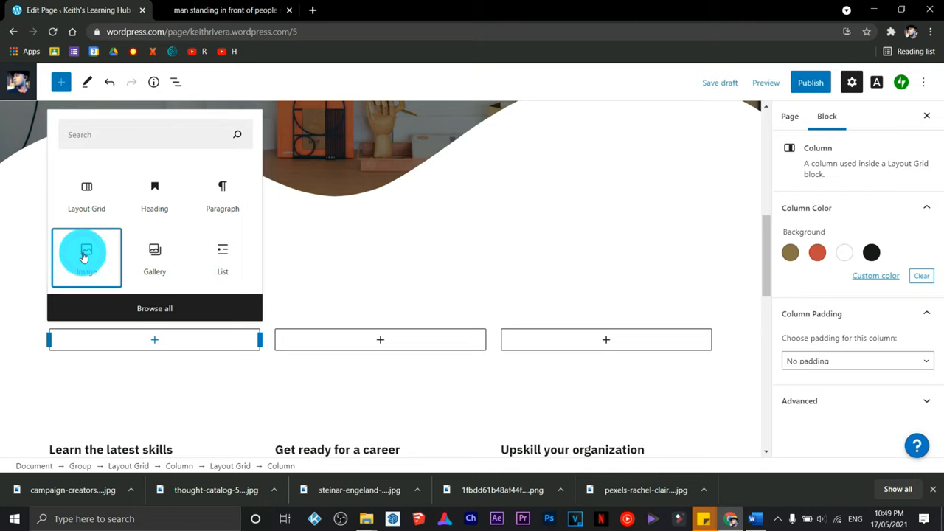
click(86, 257)
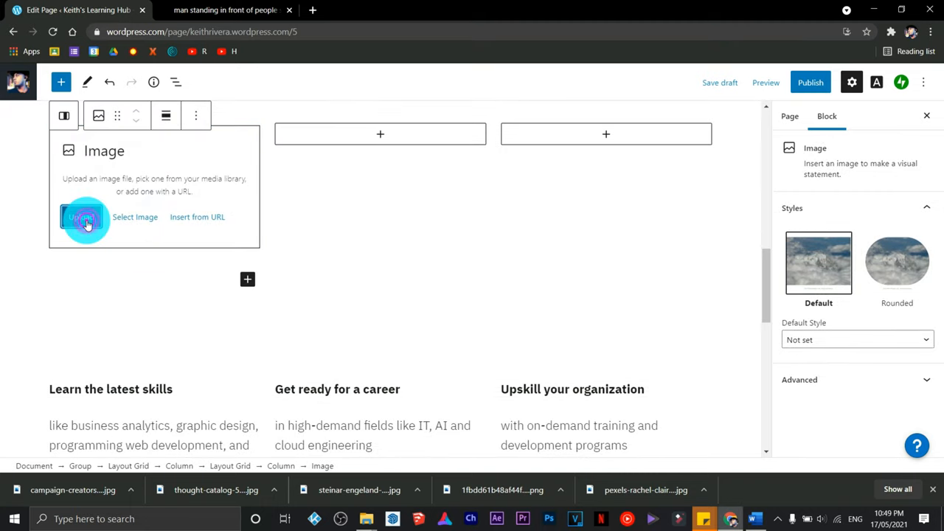
click(86, 216)
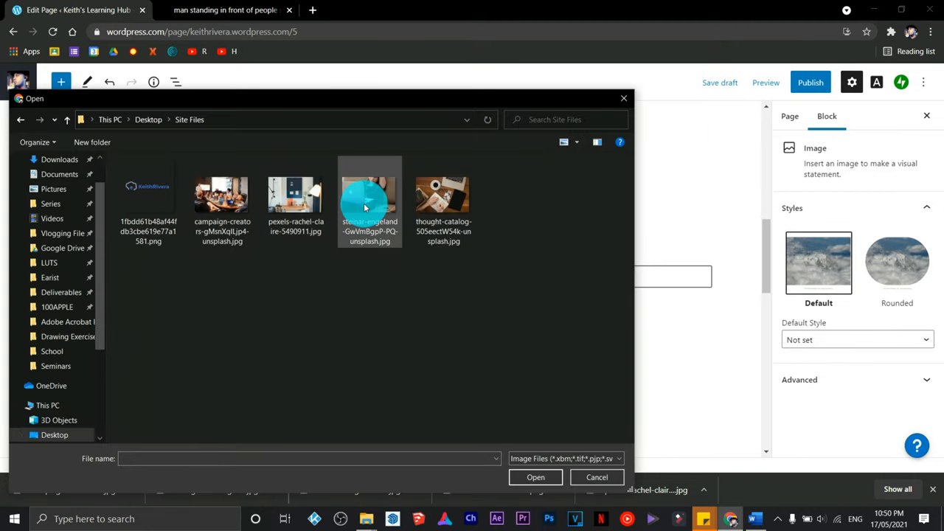
click(534, 477)
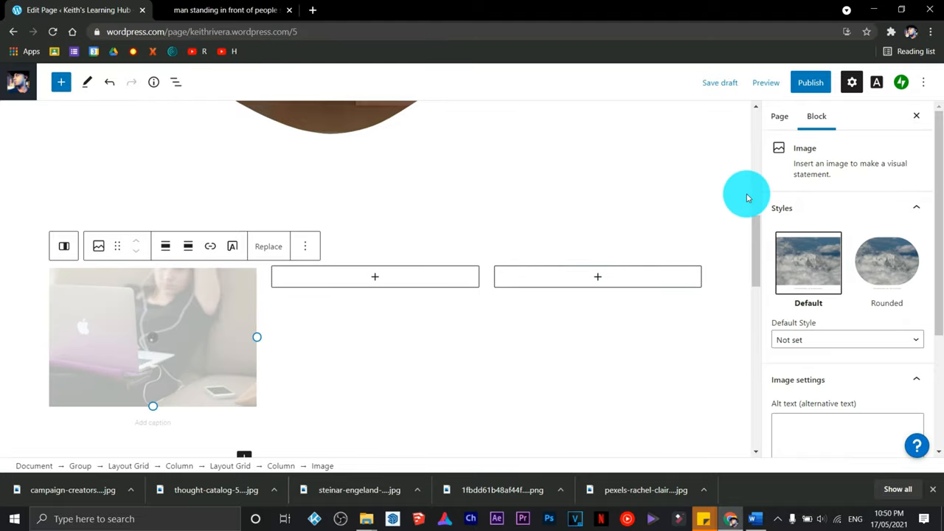
scroll(down, 3)
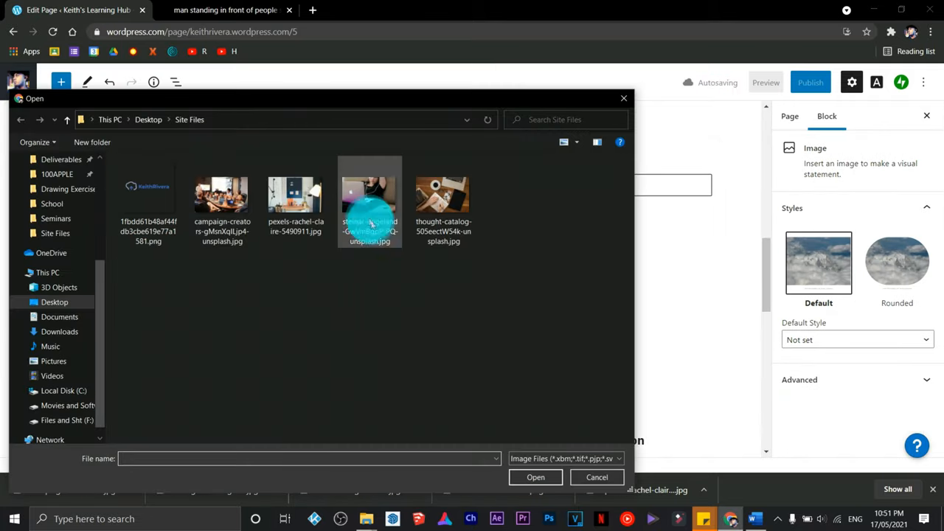
Upload the desk and meeting photos into the other columns and set the Rounded style.
click(535, 477)
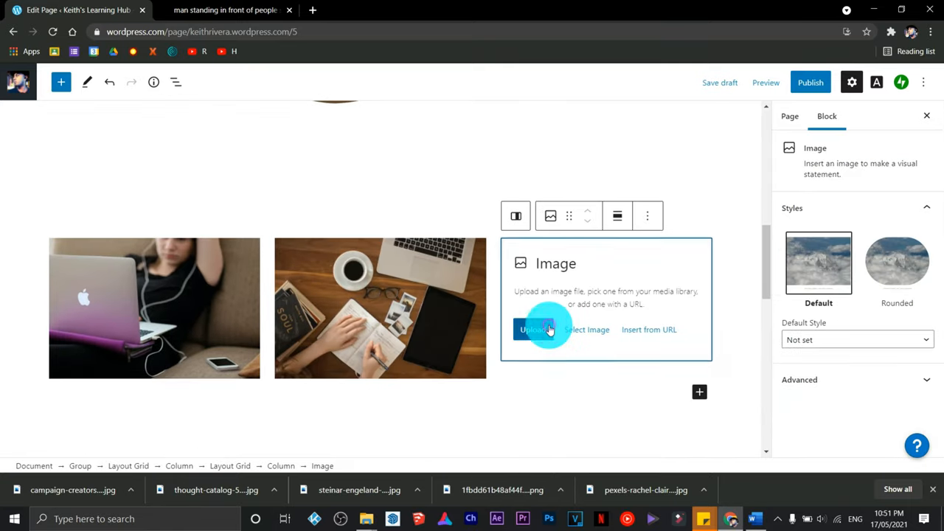
click(533, 329)
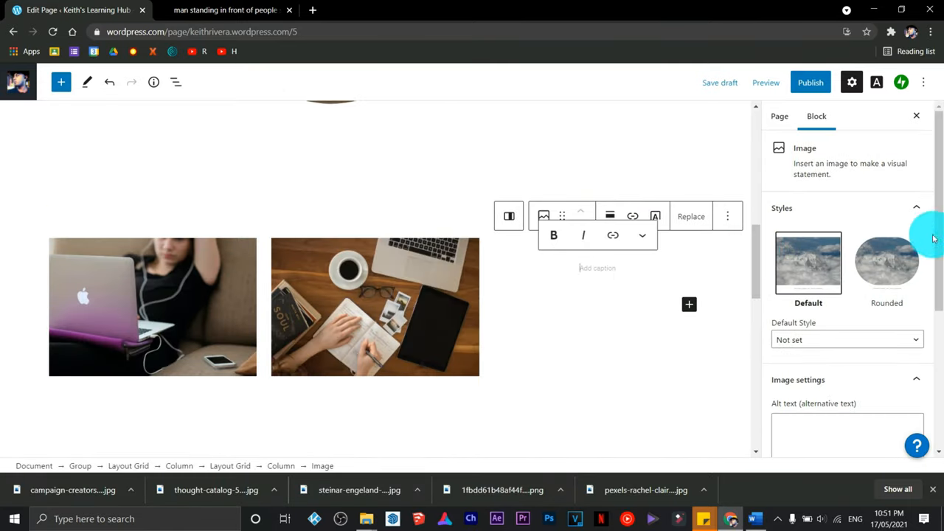
click(886, 263)
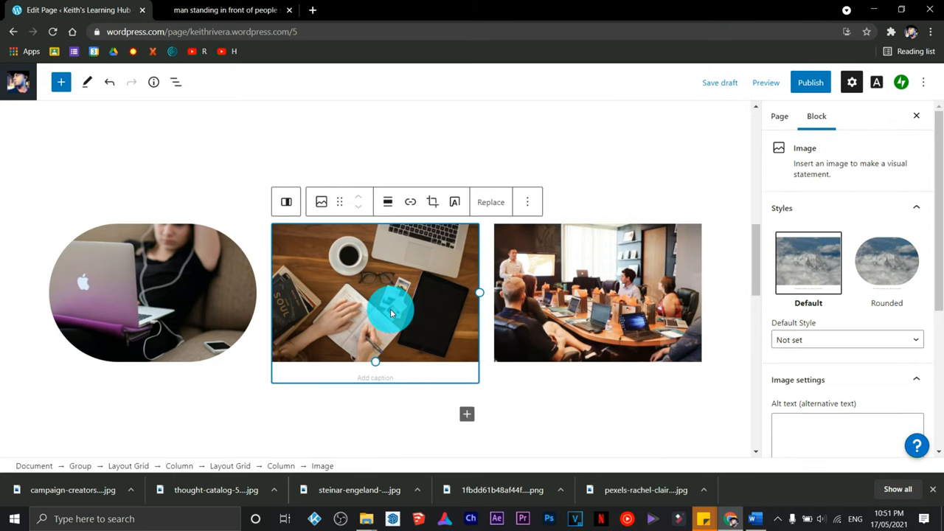
click(886, 262)
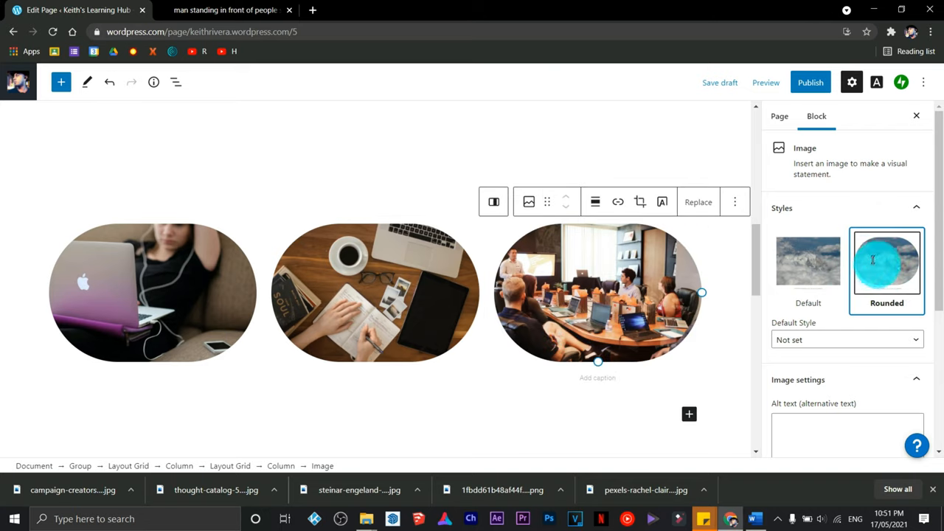
Preview the Learning Hub home page and scroll through it.
click(758, 82)
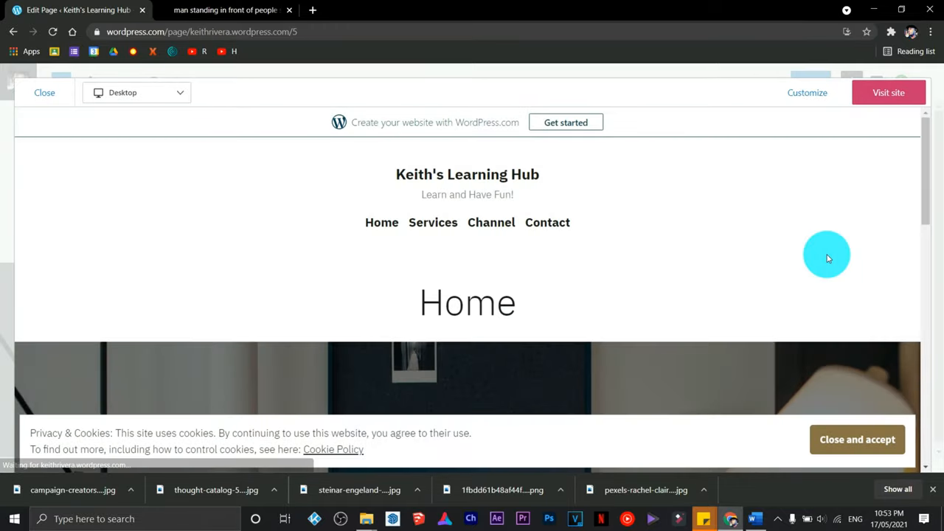
scroll(down, 3)
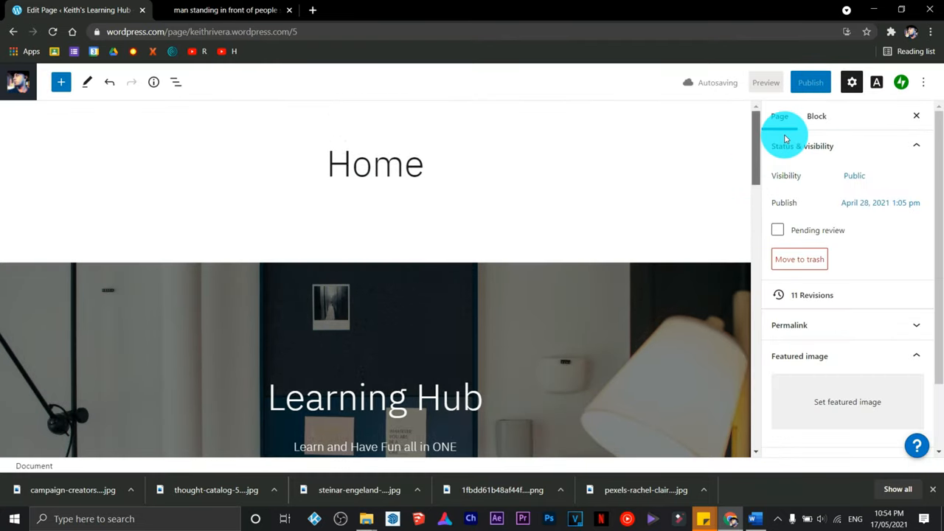
Publish the Learning Hub Home page, confirming in the pre-publish panel.
click(810, 82)
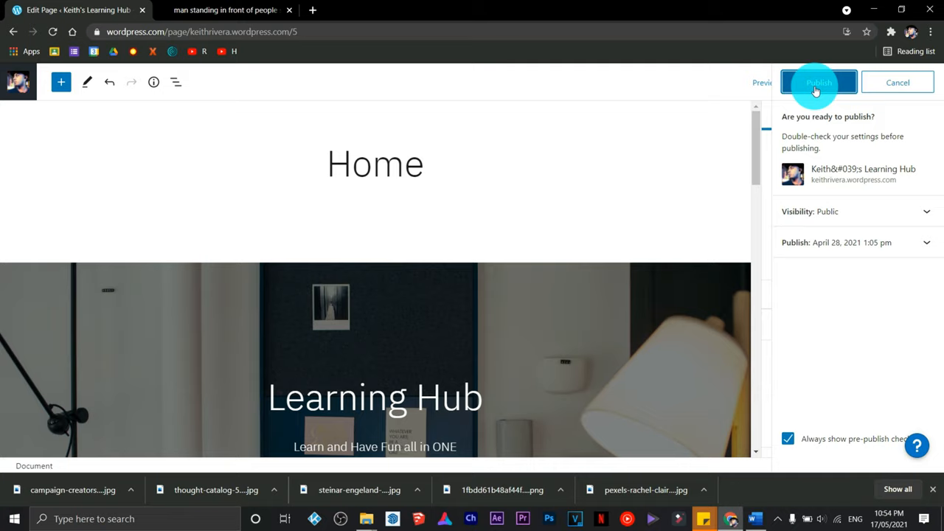
click(819, 82)
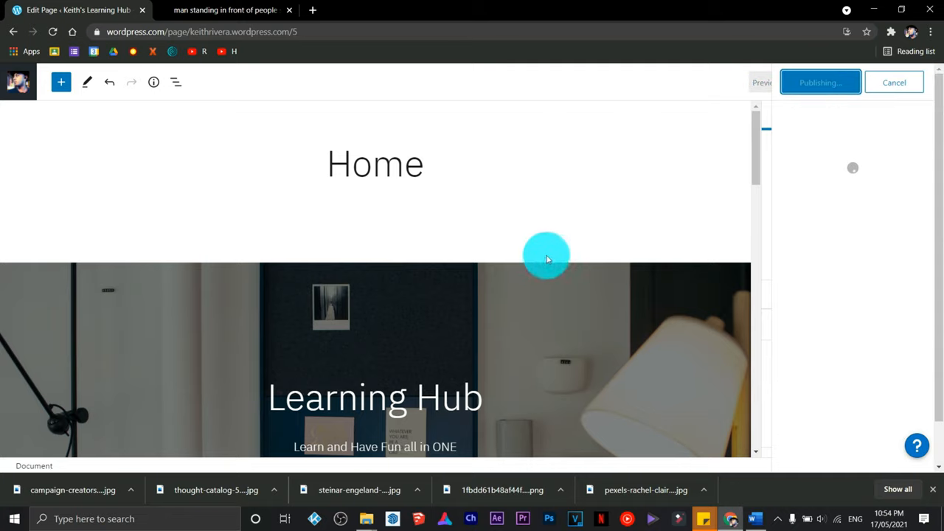
click(820, 82)
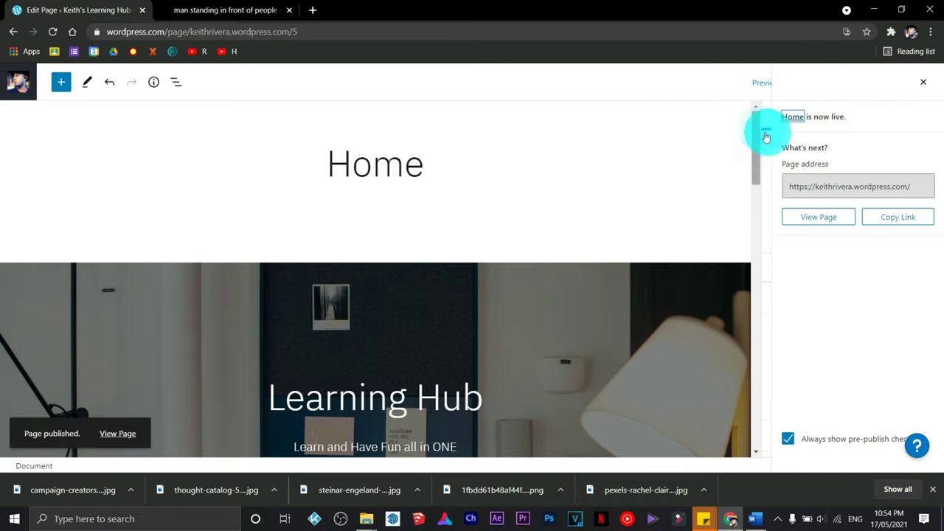
scroll(down, 3)
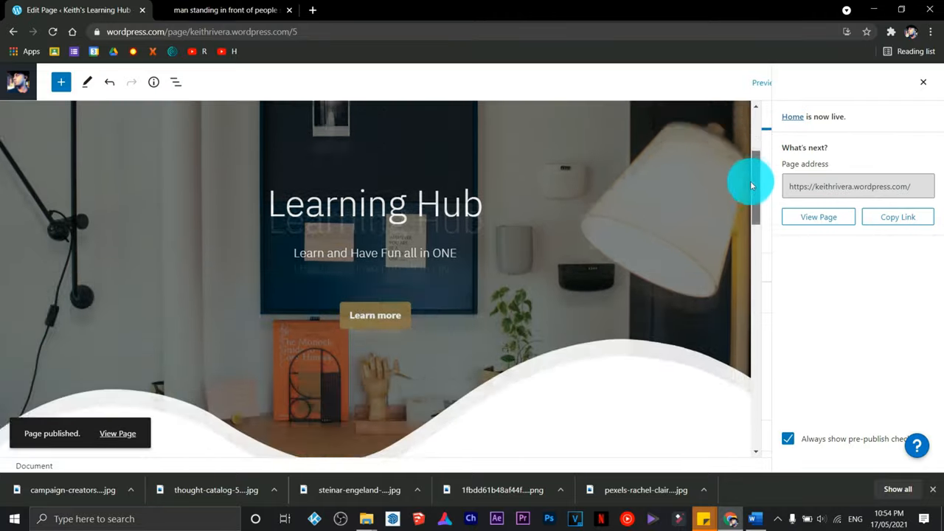
scroll(down, 3)
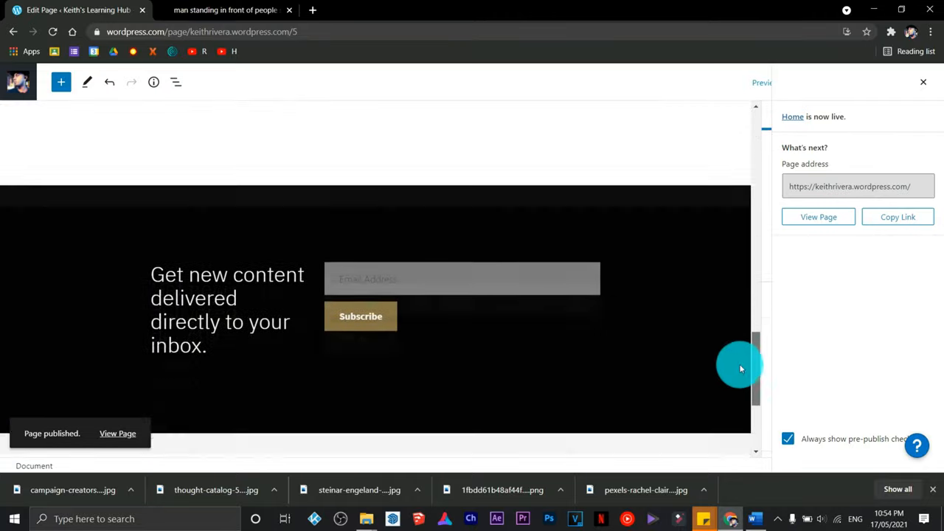